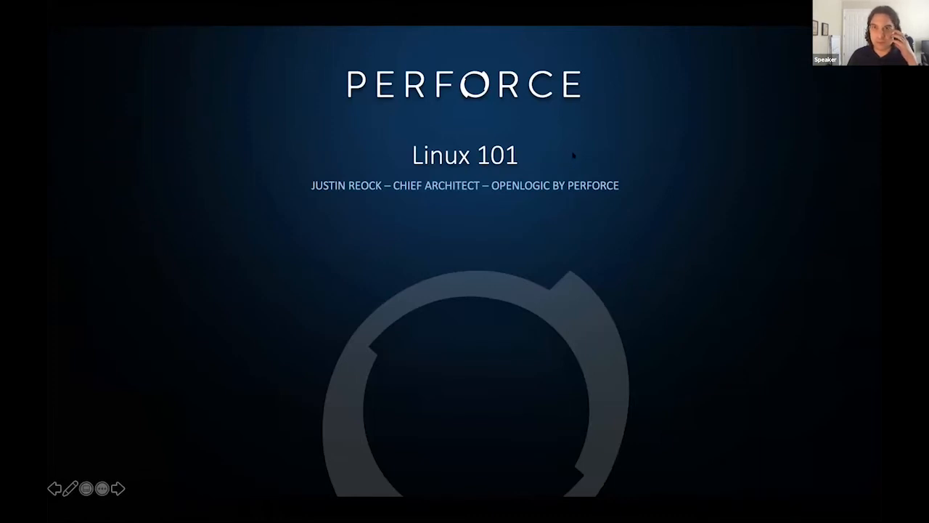
mouse_move(462, 212)
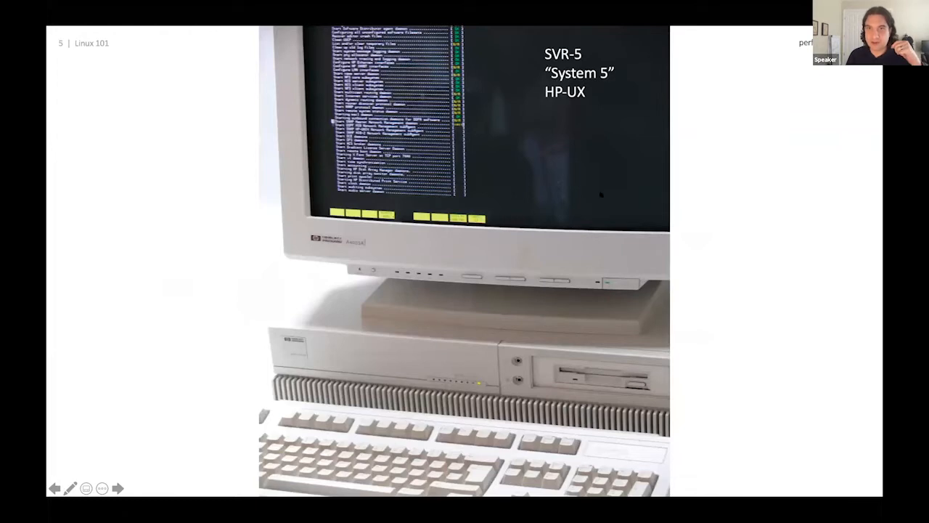
mouse_move(479, 274)
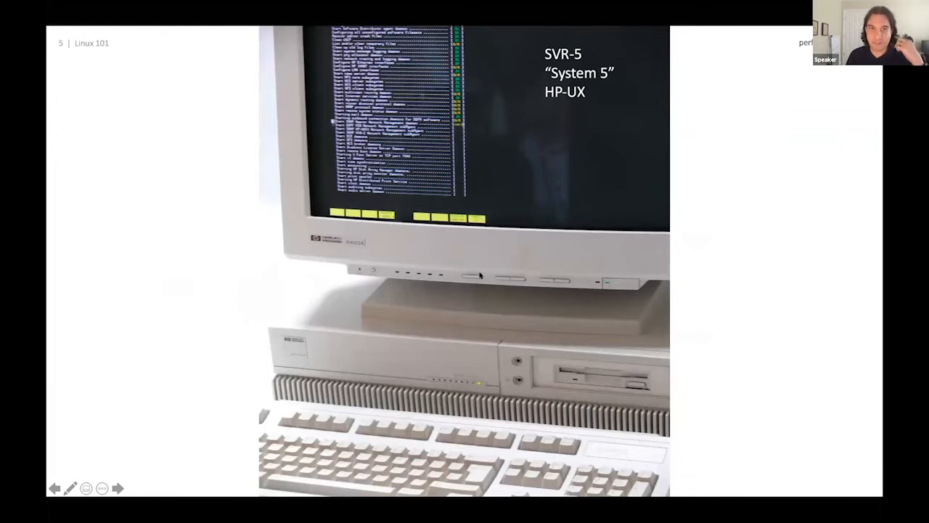
mouse_move(480, 87)
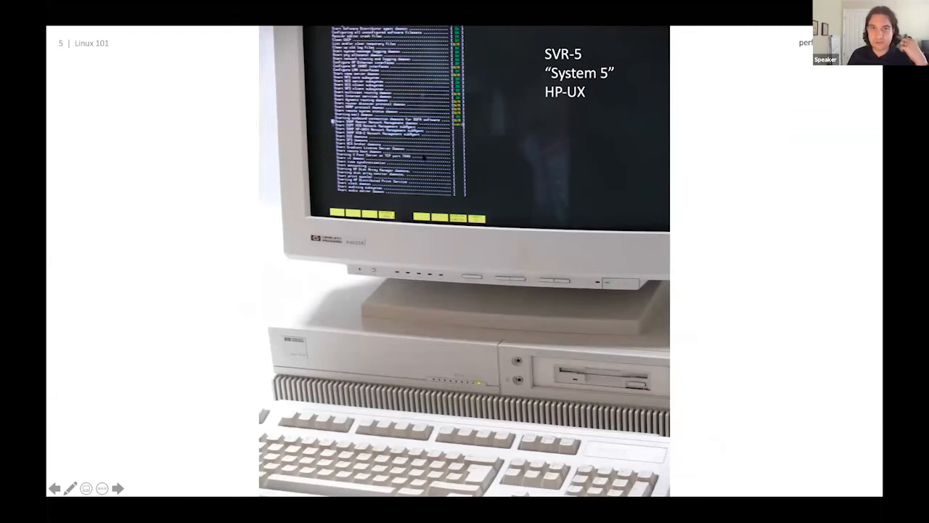
mouse_move(508, 84)
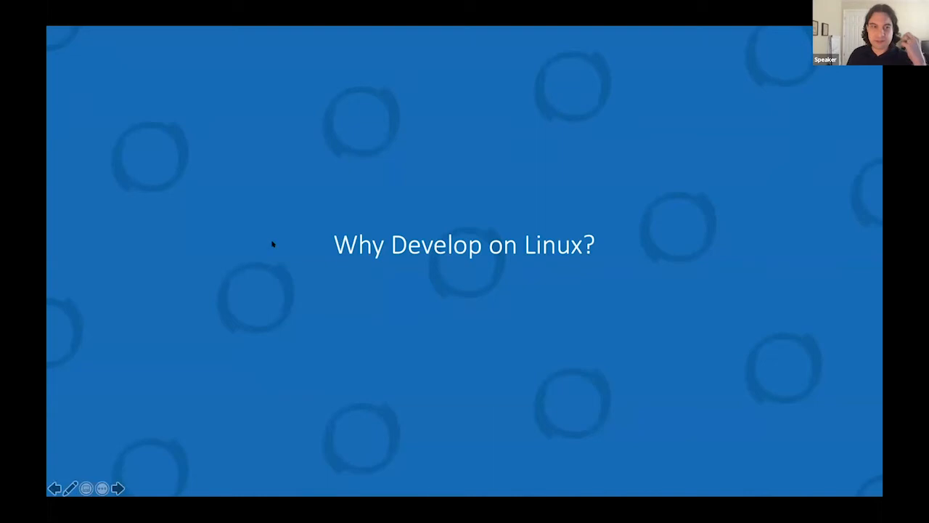
left_click(117, 488)
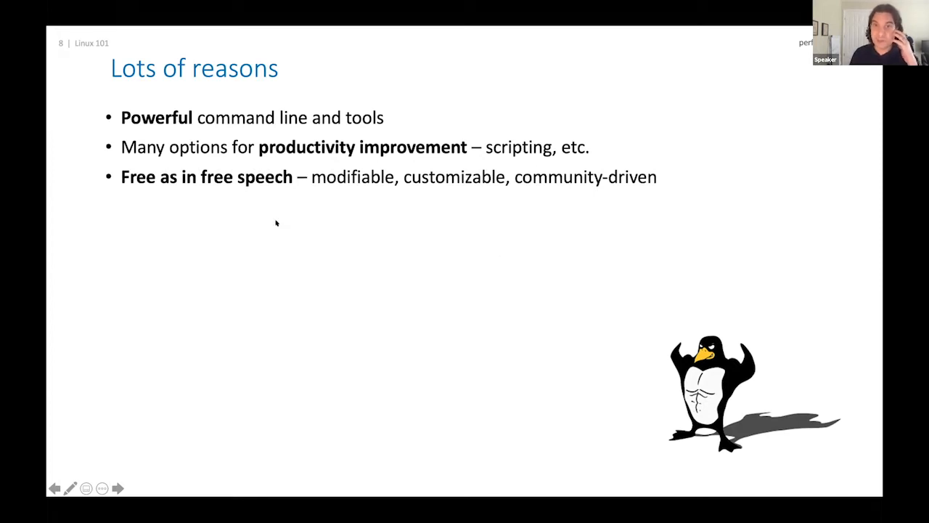
mouse_move(276, 230)
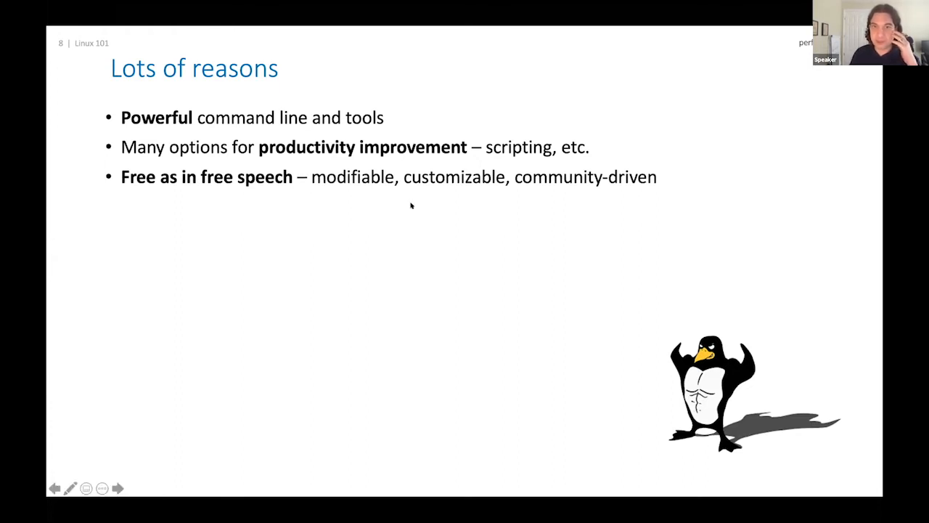
mouse_move(215, 188)
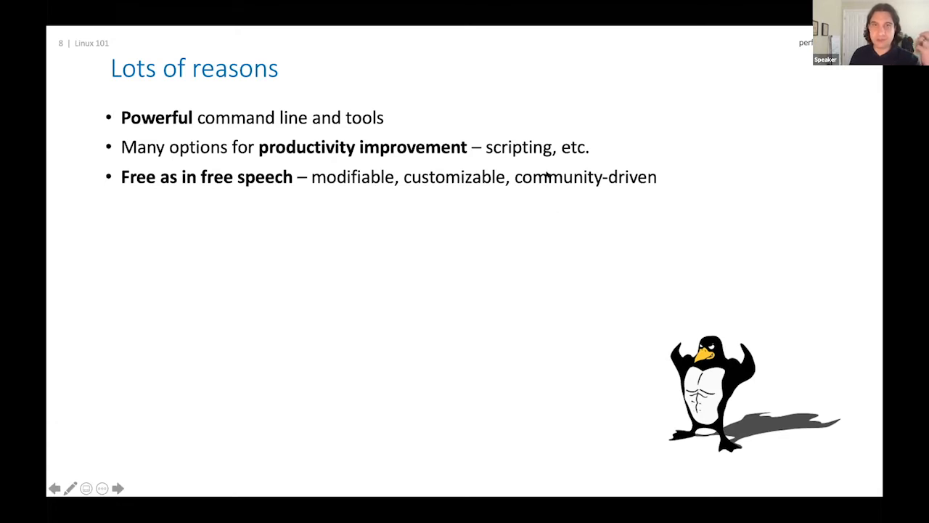
mouse_move(289, 281)
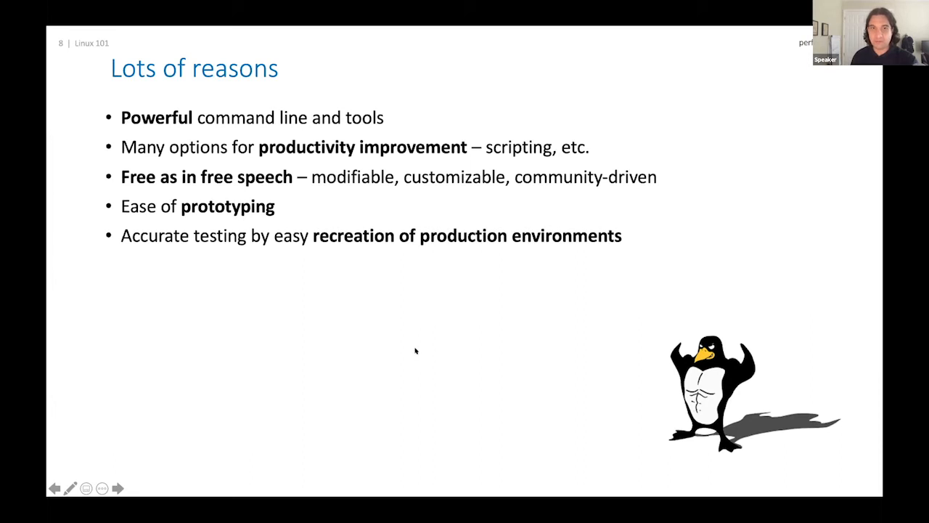
mouse_move(369, 325)
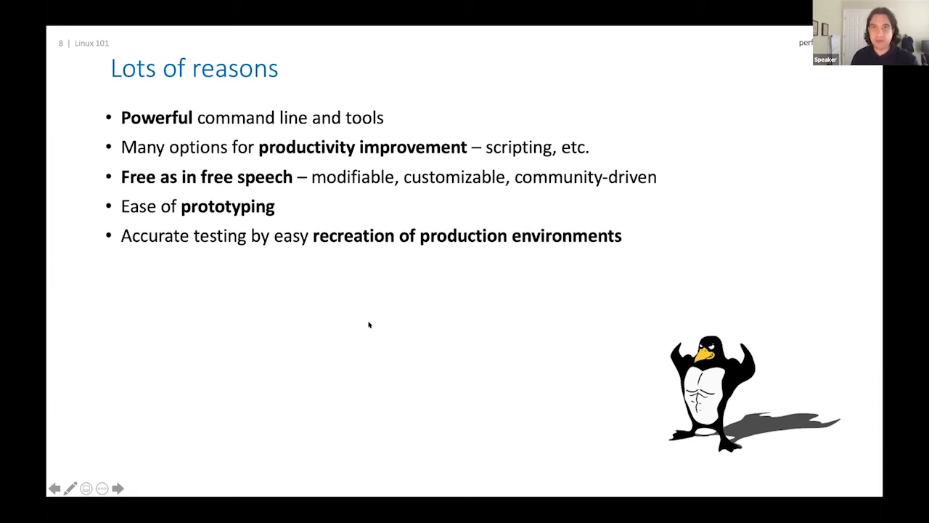
mouse_move(325, 292)
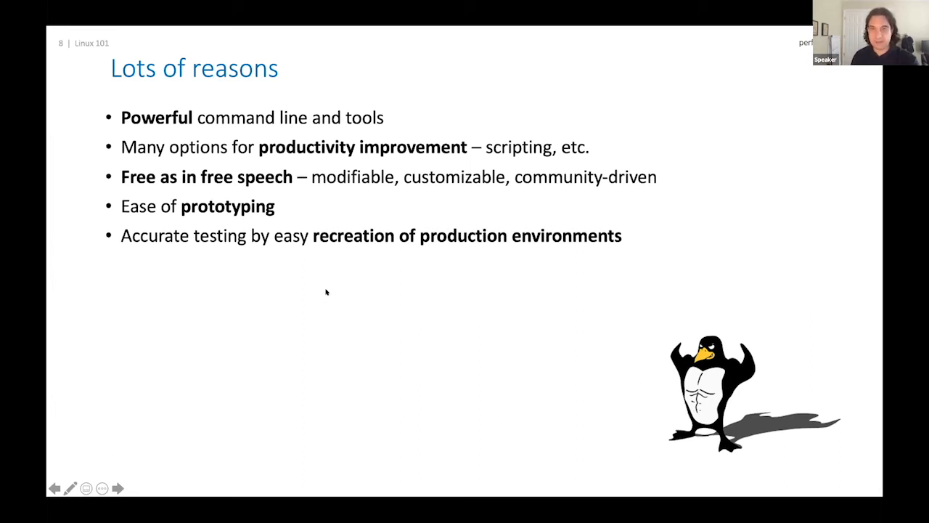
mouse_move(323, 290)
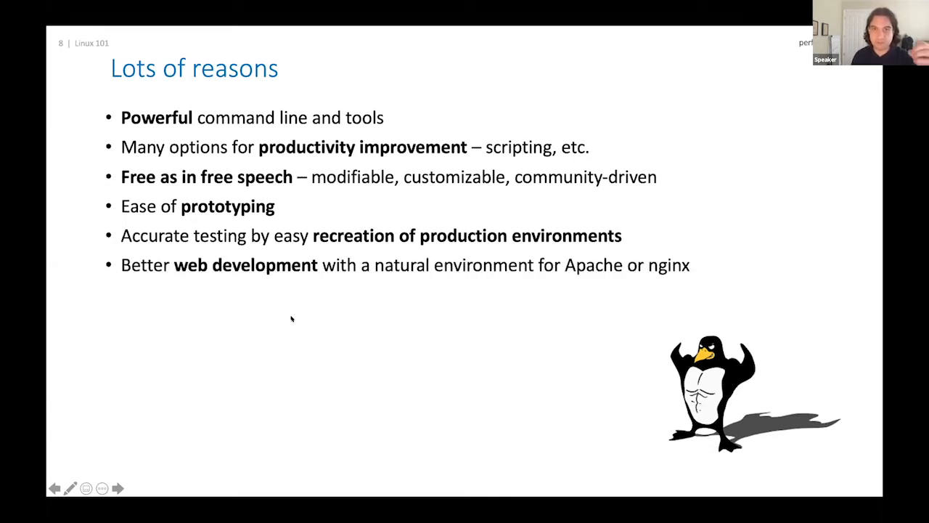
mouse_move(250, 337)
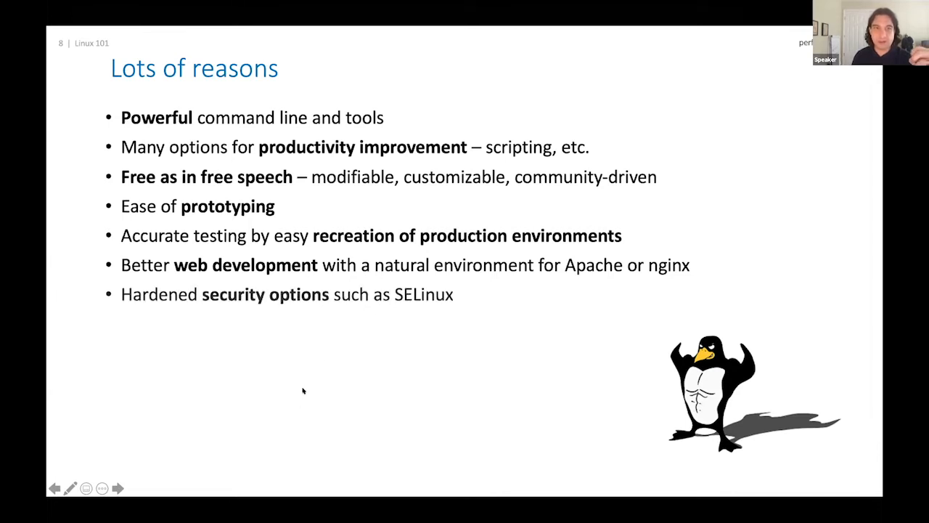
mouse_move(343, 372)
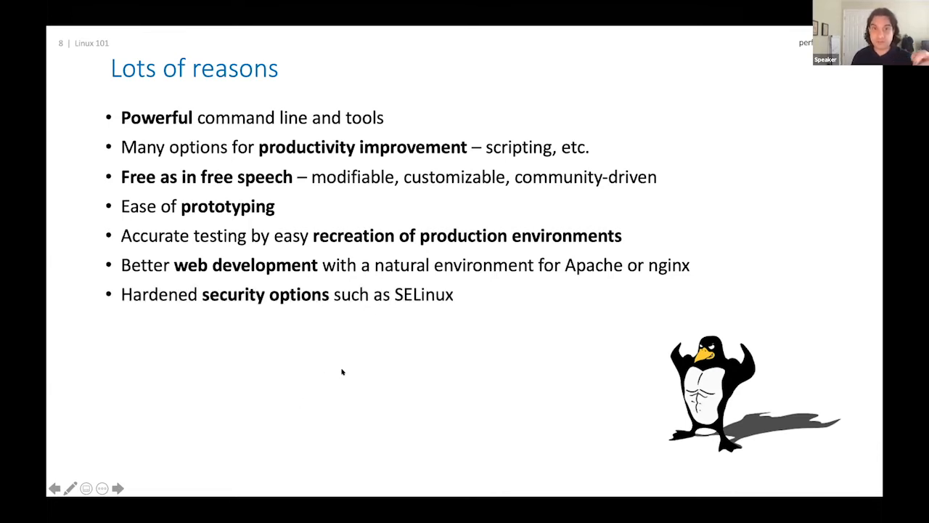
mouse_move(406, 274)
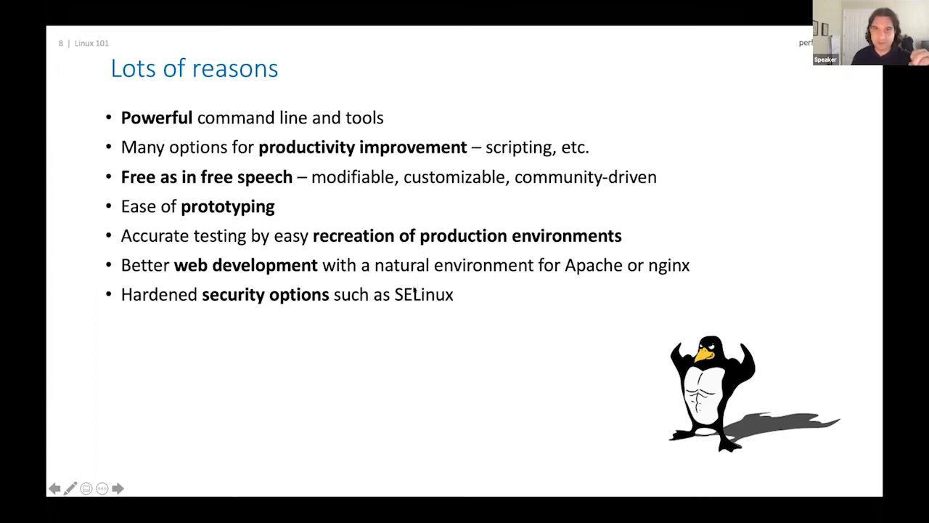
mouse_move(411, 324)
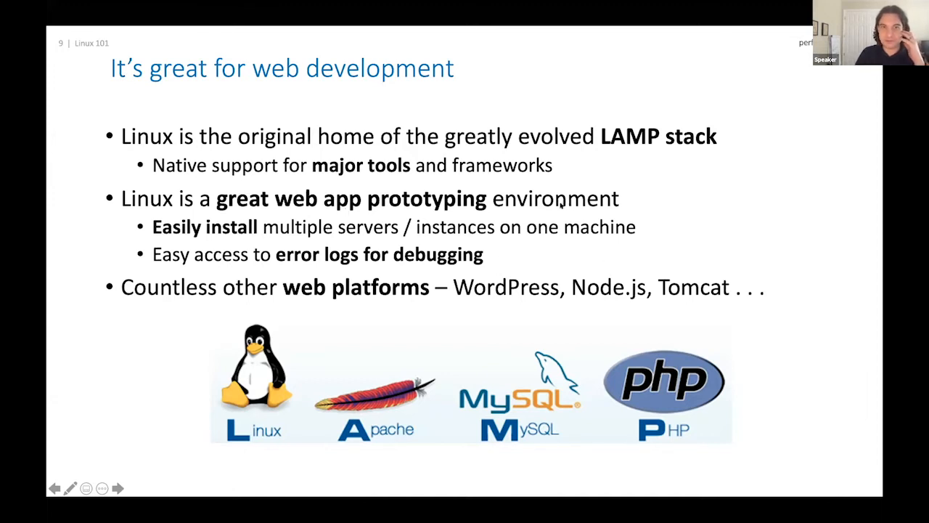
mouse_move(100, 421)
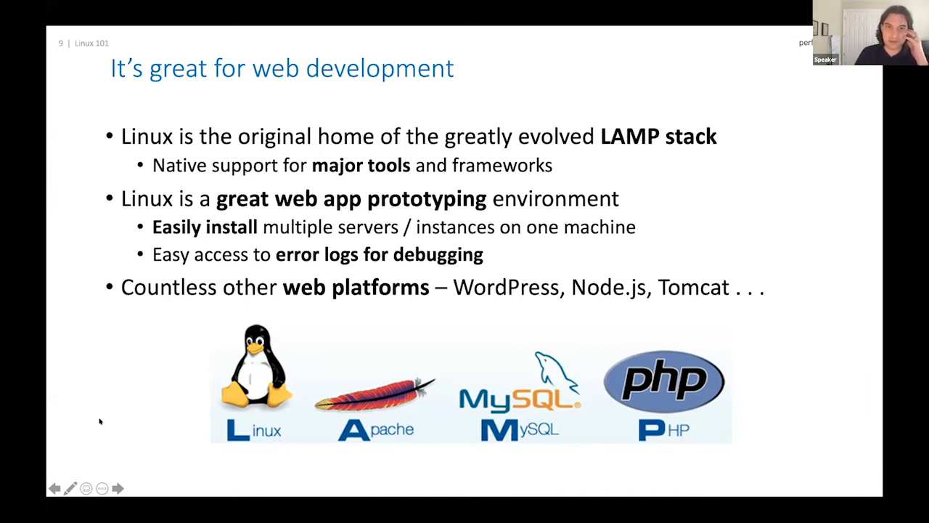
mouse_move(132, 363)
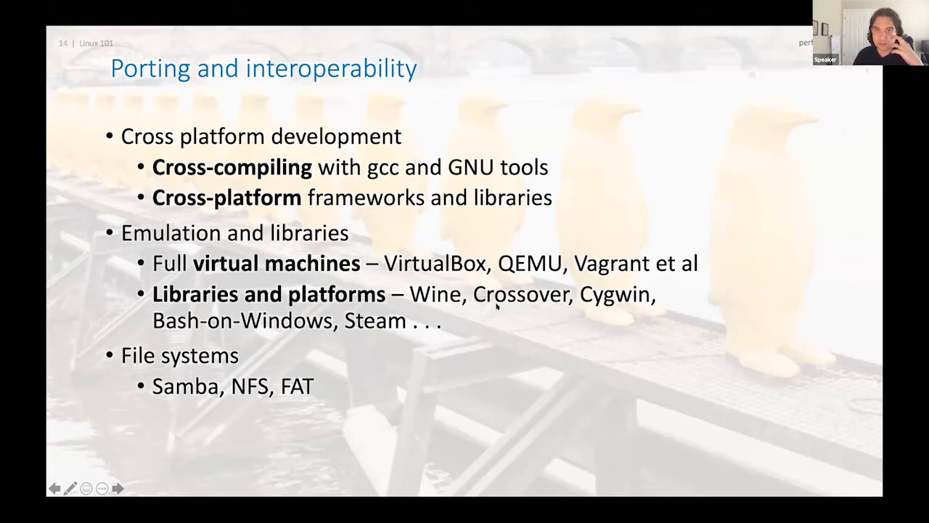
mouse_move(260, 287)
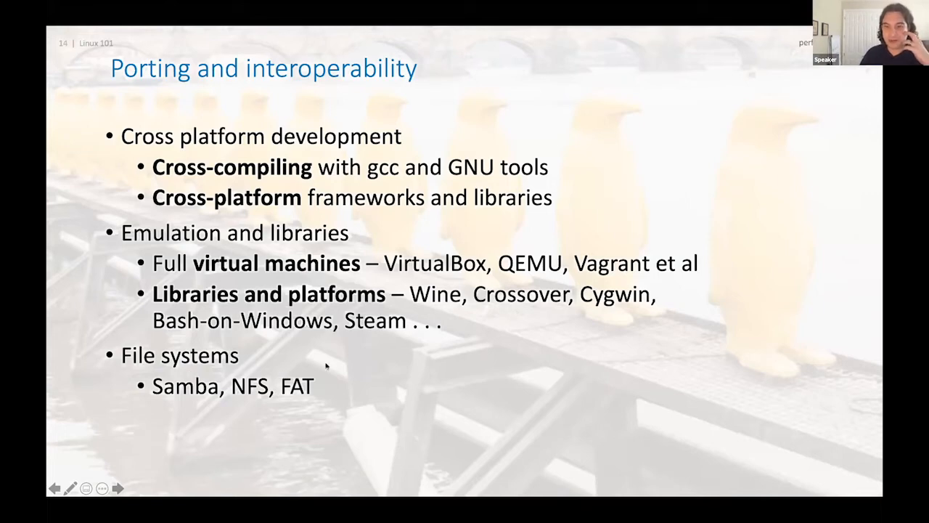
mouse_move(369, 355)
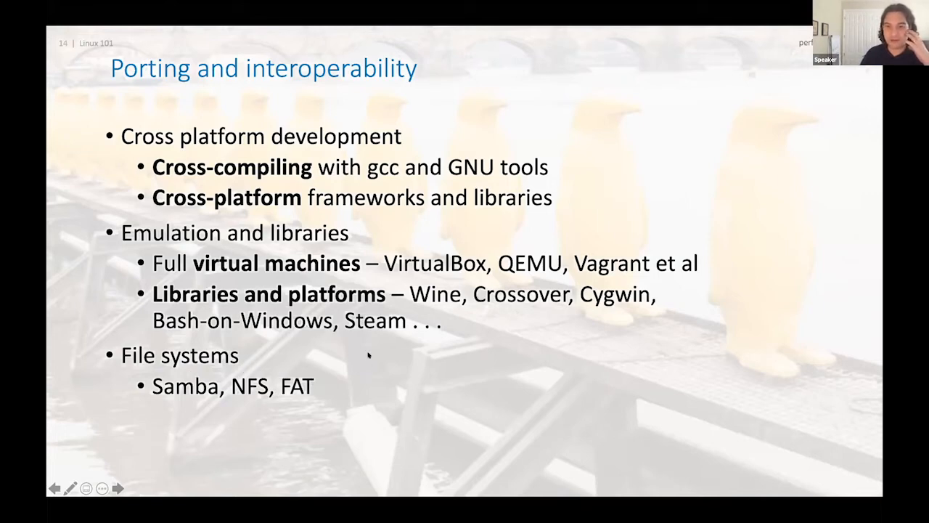
mouse_move(337, 366)
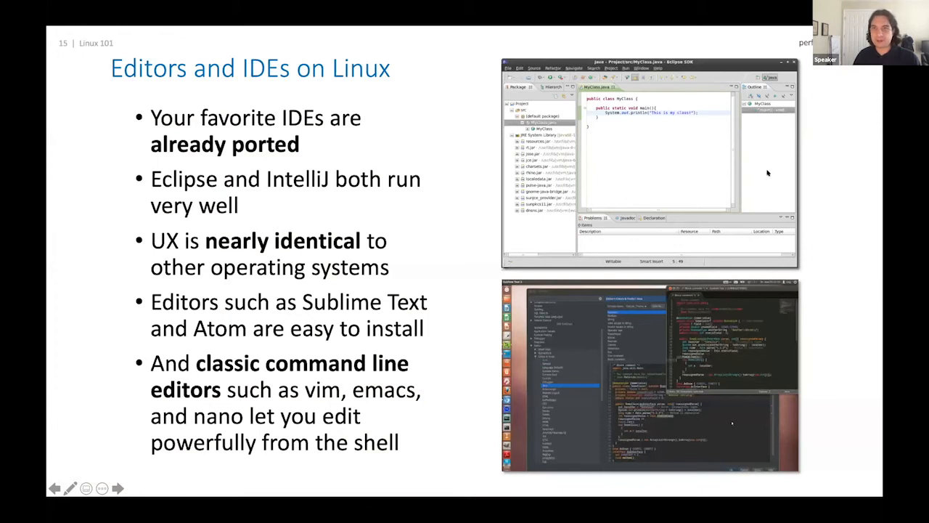
mouse_move(450, 103)
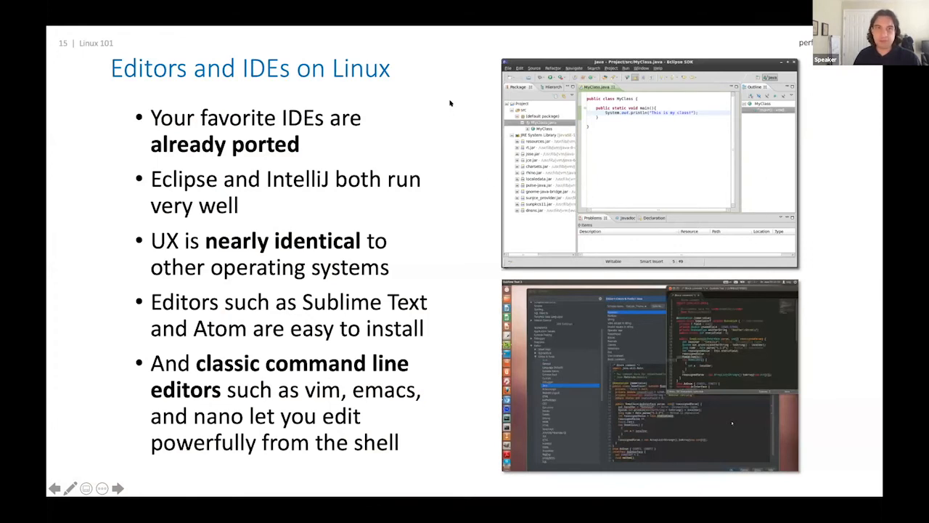
mouse_move(451, 118)
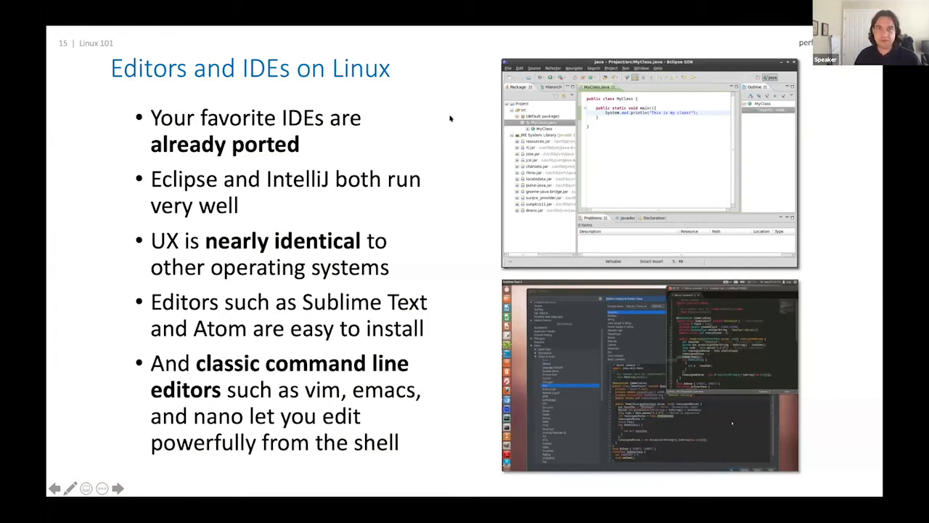
mouse_move(719, 110)
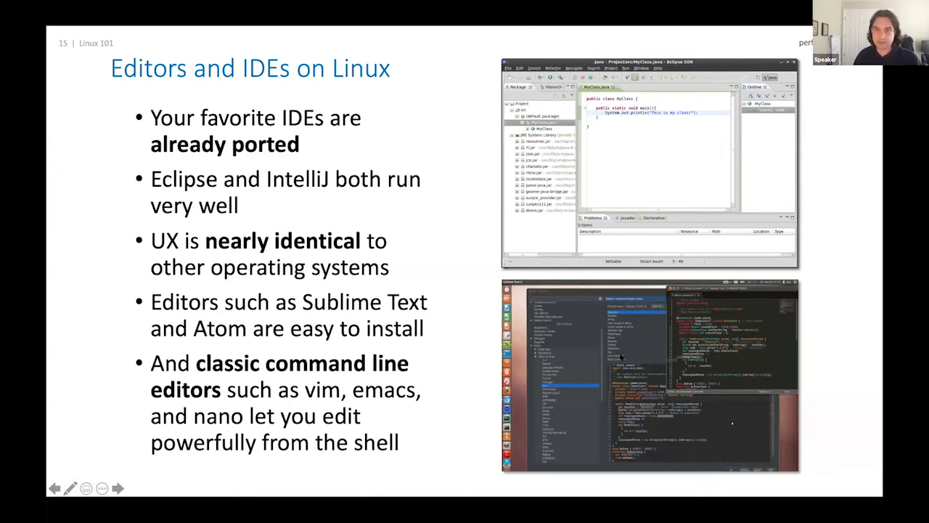
mouse_move(589, 354)
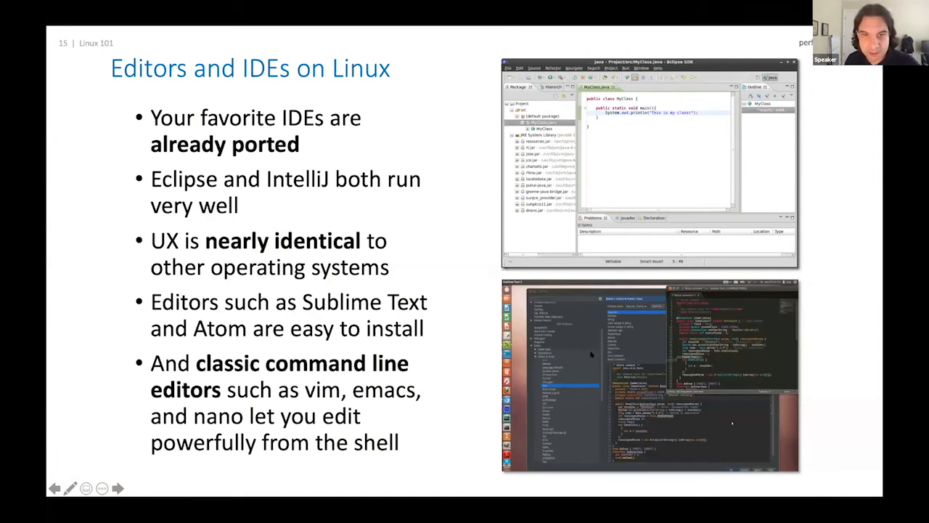
mouse_move(607, 375)
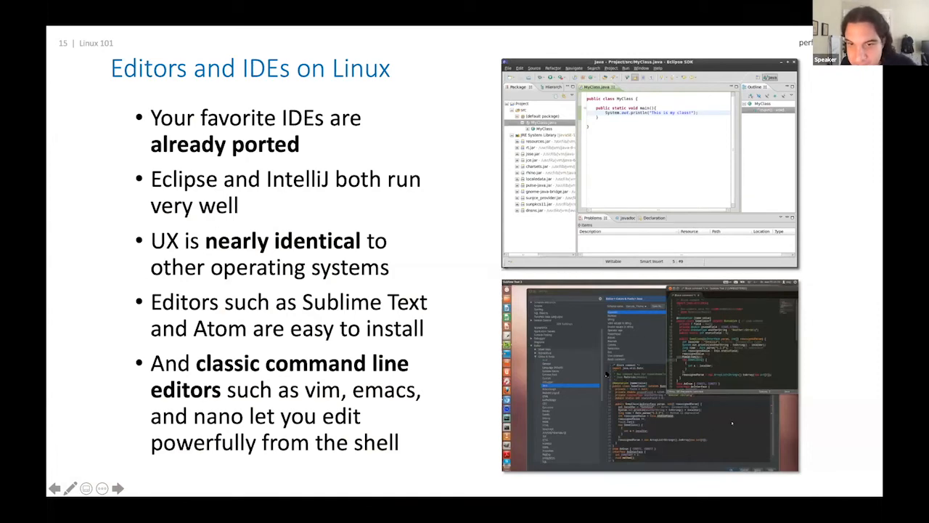
mouse_move(593, 366)
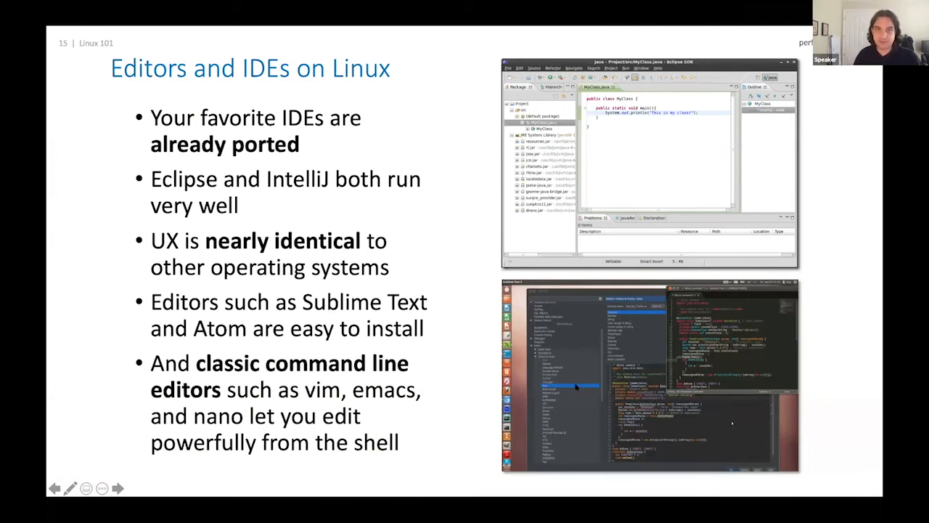
mouse_move(204, 220)
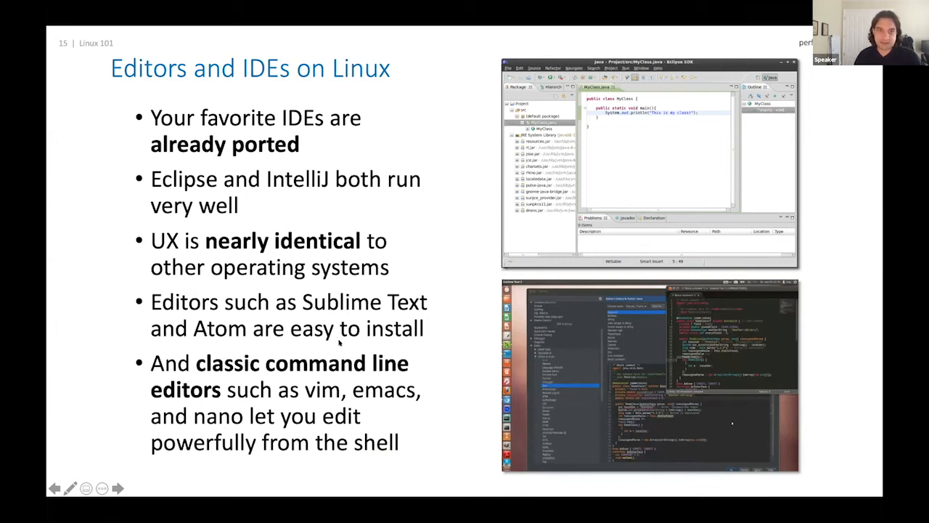
mouse_move(441, 331)
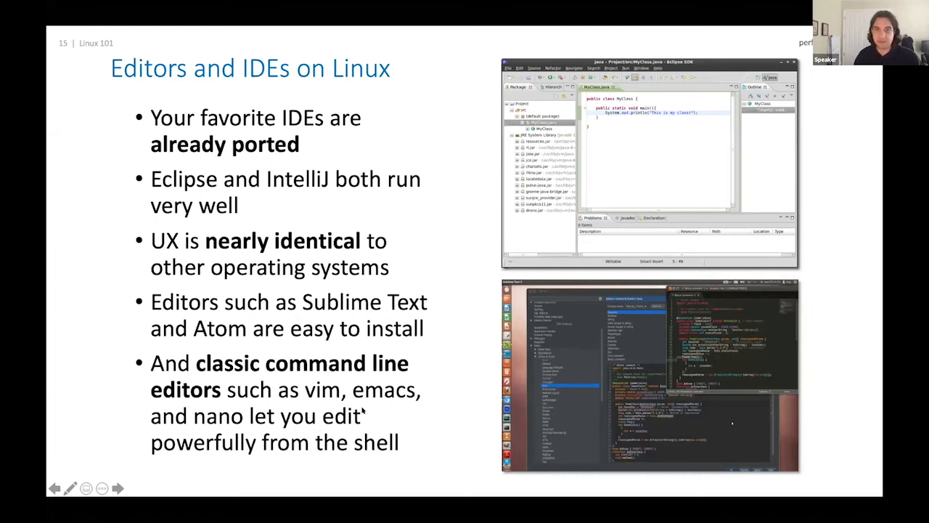
Step: Advance the slideshow to slide 16, 'Your first install…', on bootable ISO installation media
left_click(118, 488)
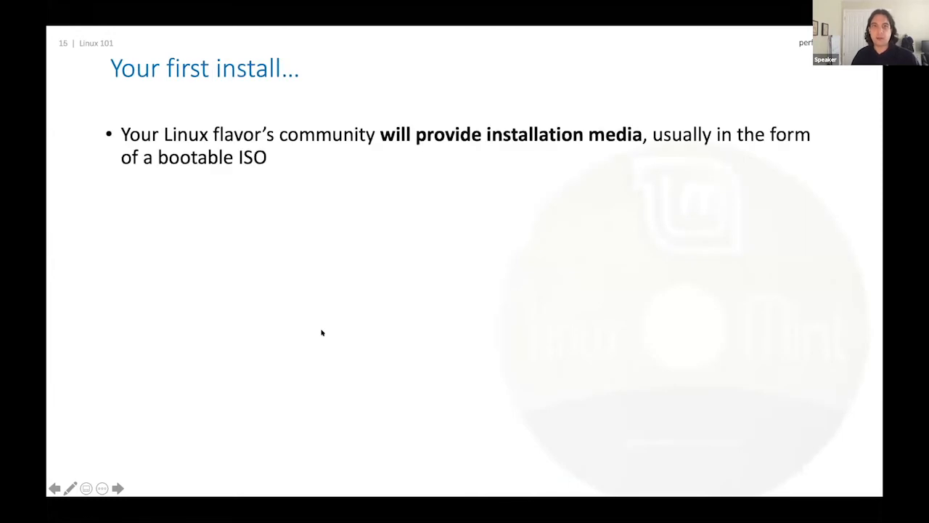
mouse_move(337, 316)
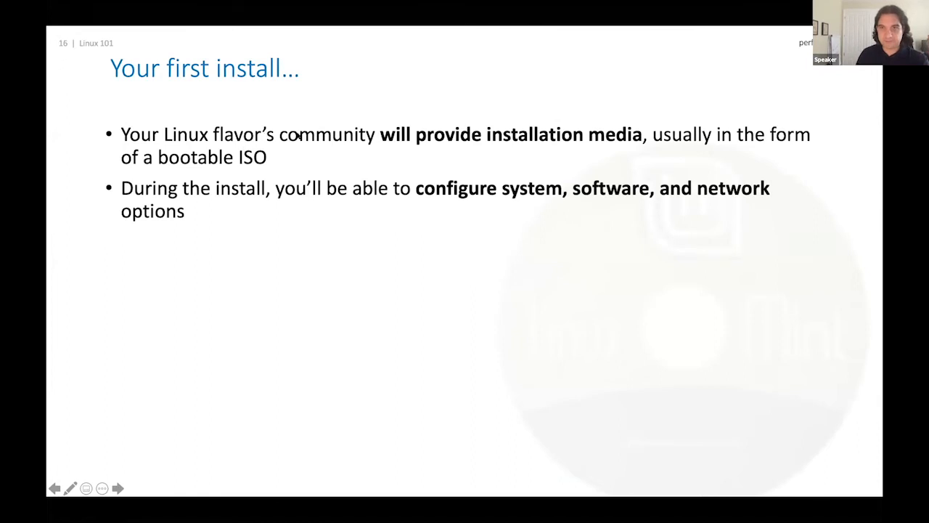
mouse_move(282, 150)
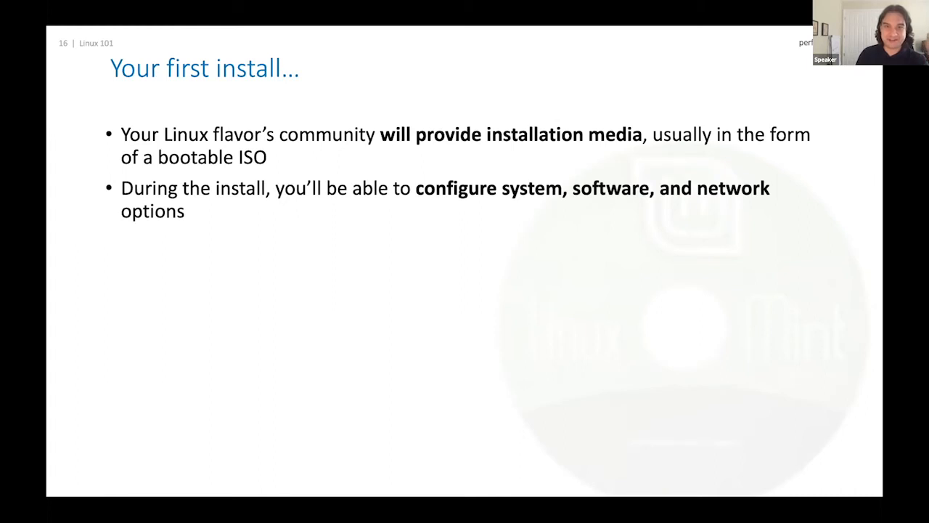
mouse_move(298, 127)
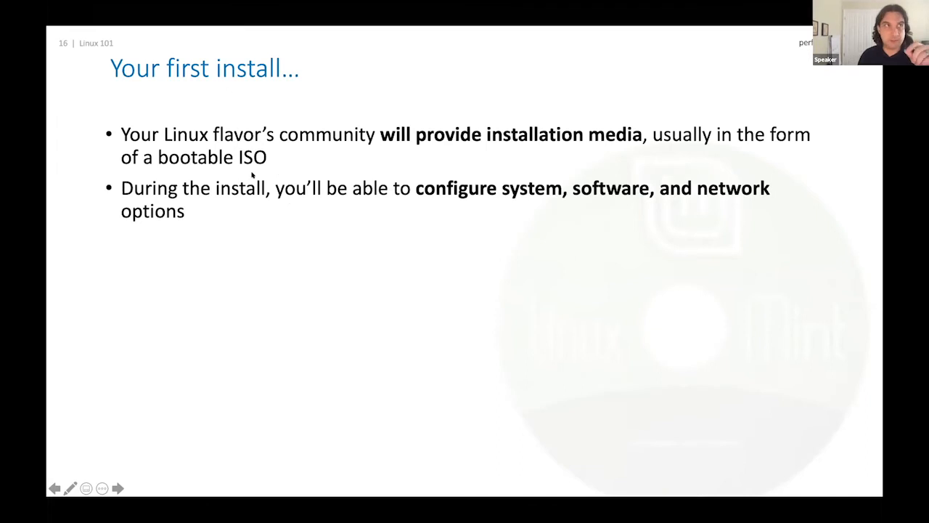
mouse_move(259, 148)
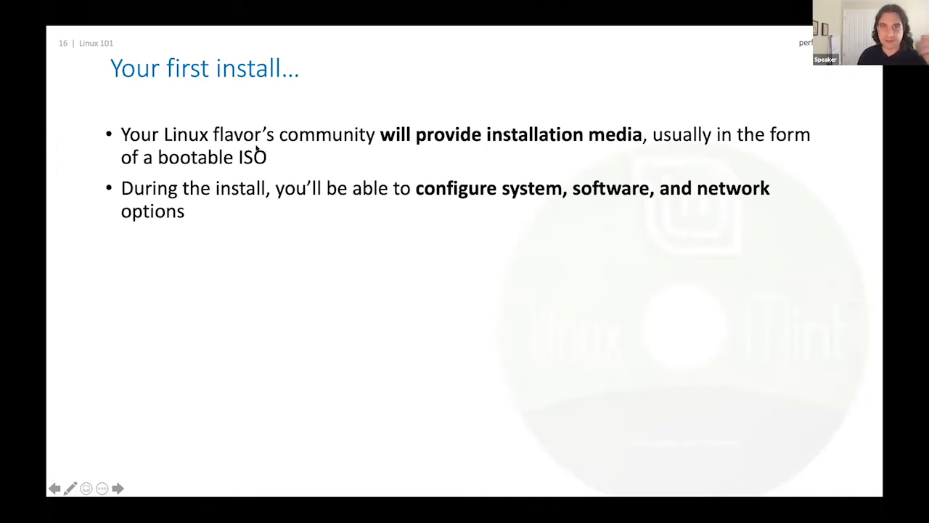
mouse_move(443, 231)
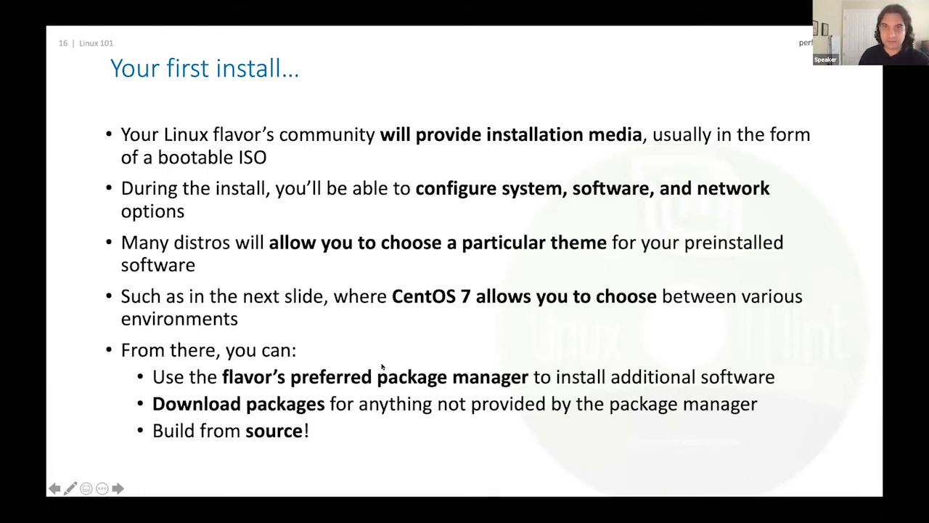
mouse_move(352, 348)
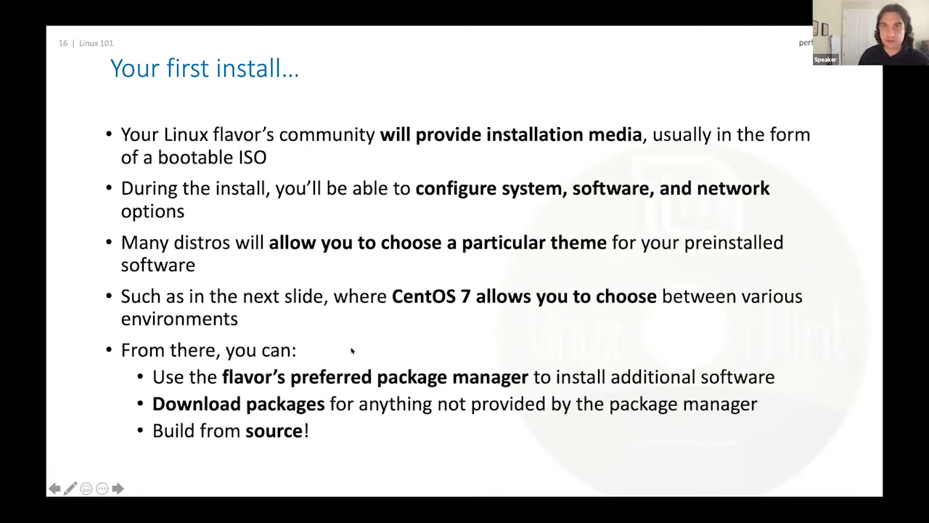
left_click(116, 488)
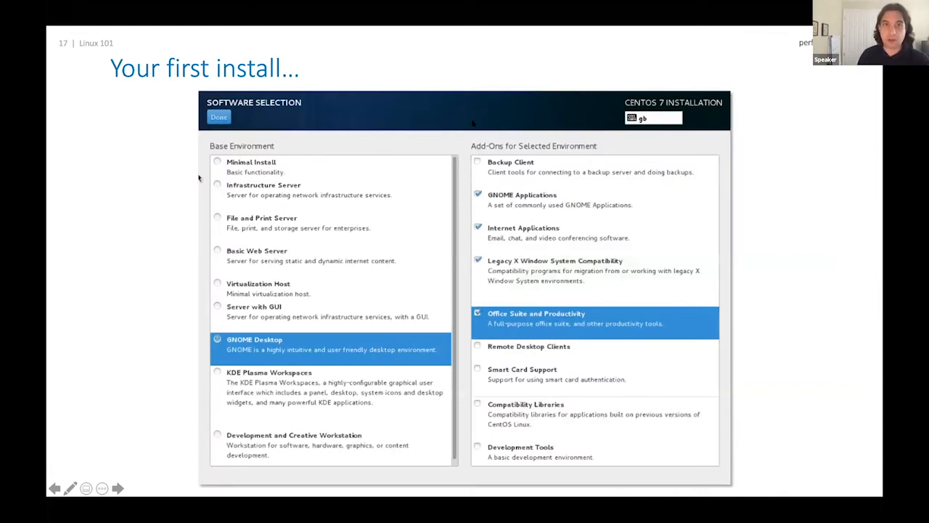
mouse_move(352, 108)
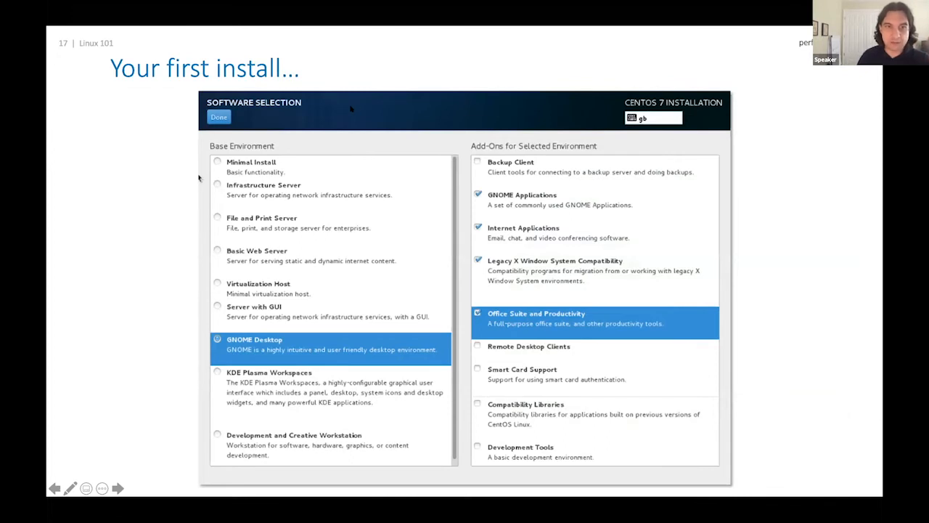
mouse_move(415, 96)
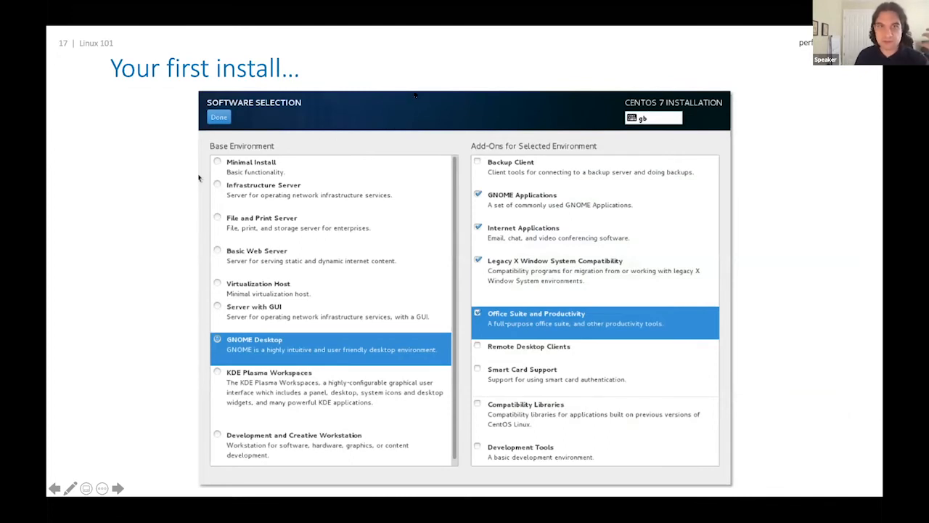
mouse_move(479, 102)
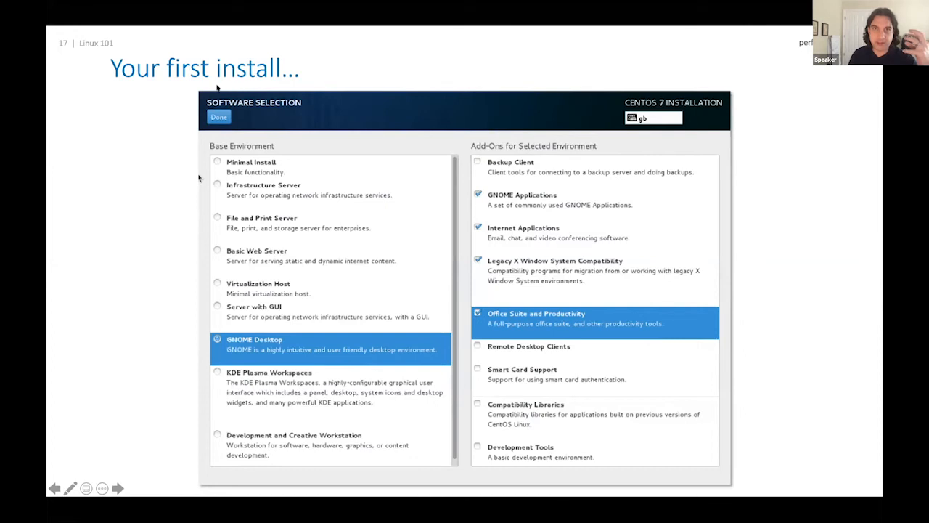
mouse_move(267, 418)
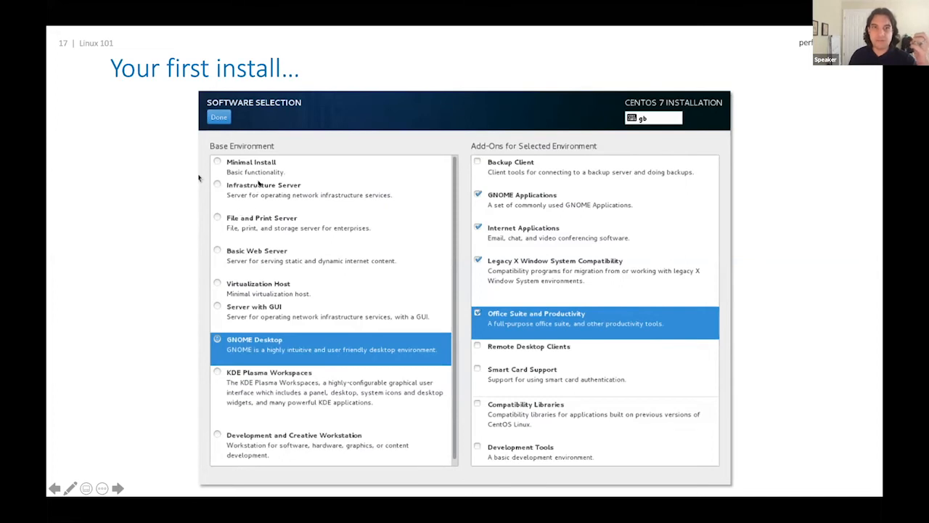
mouse_move(314, 191)
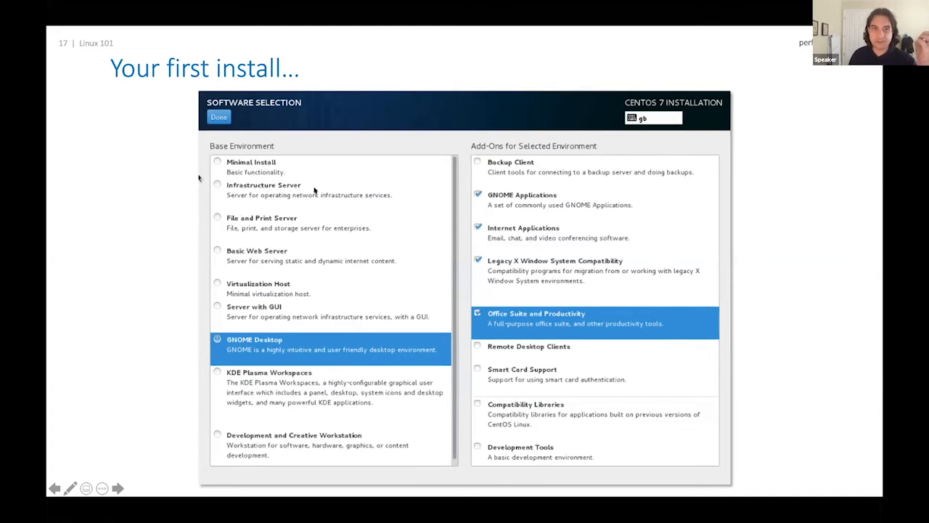
mouse_move(259, 172)
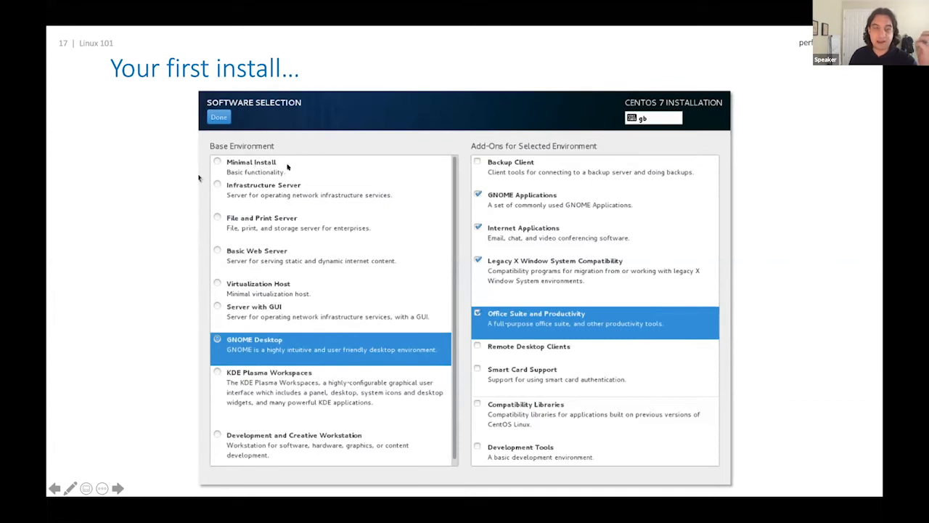
mouse_move(280, 259)
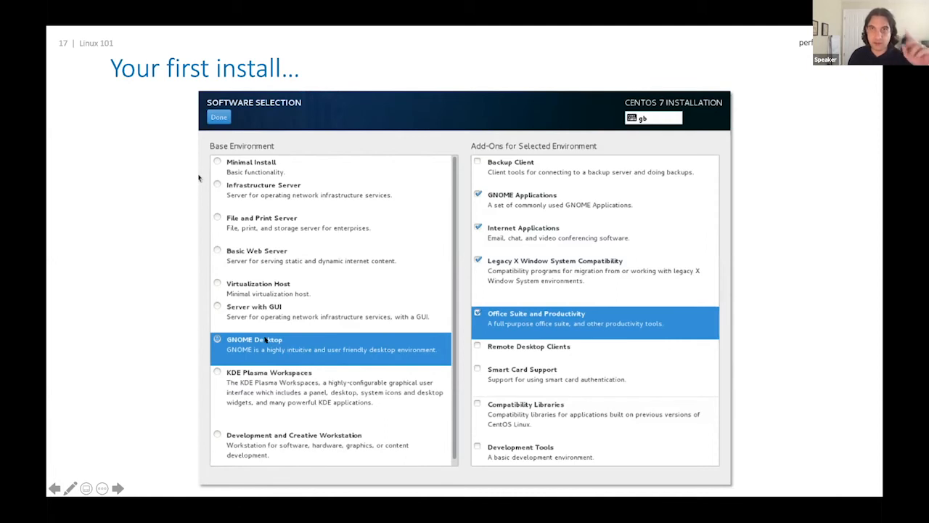
mouse_move(290, 341)
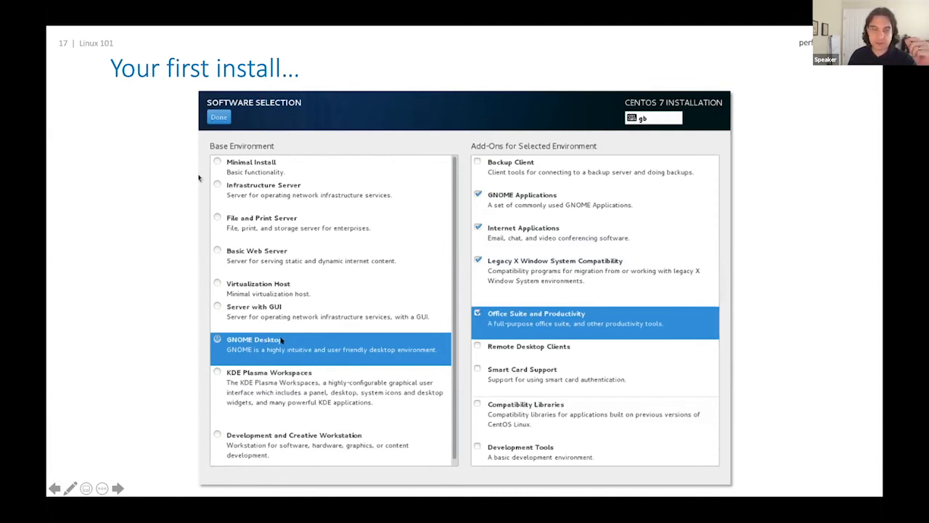
mouse_move(297, 380)
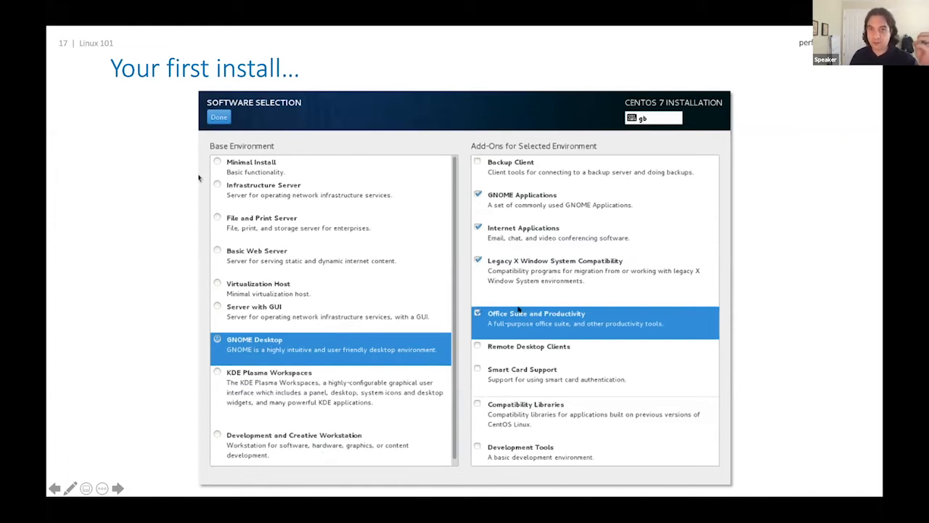
mouse_move(346, 274)
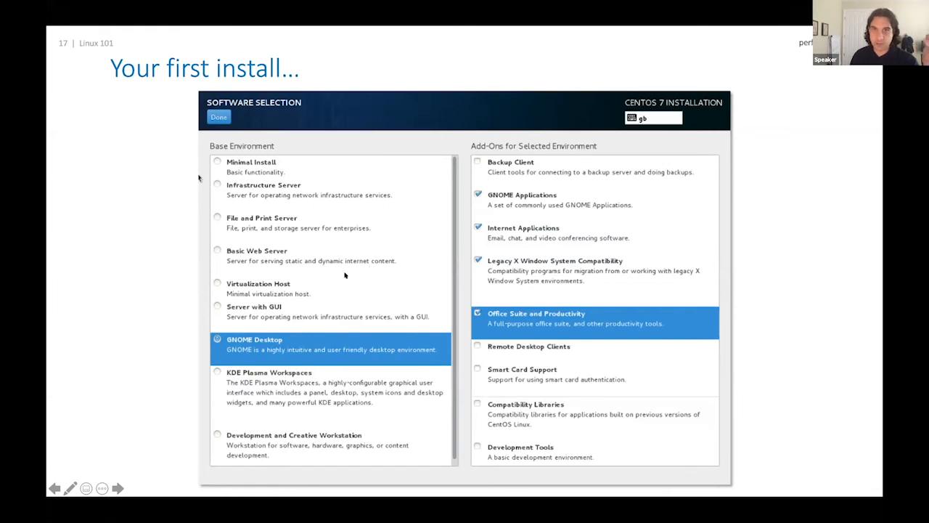
mouse_move(298, 221)
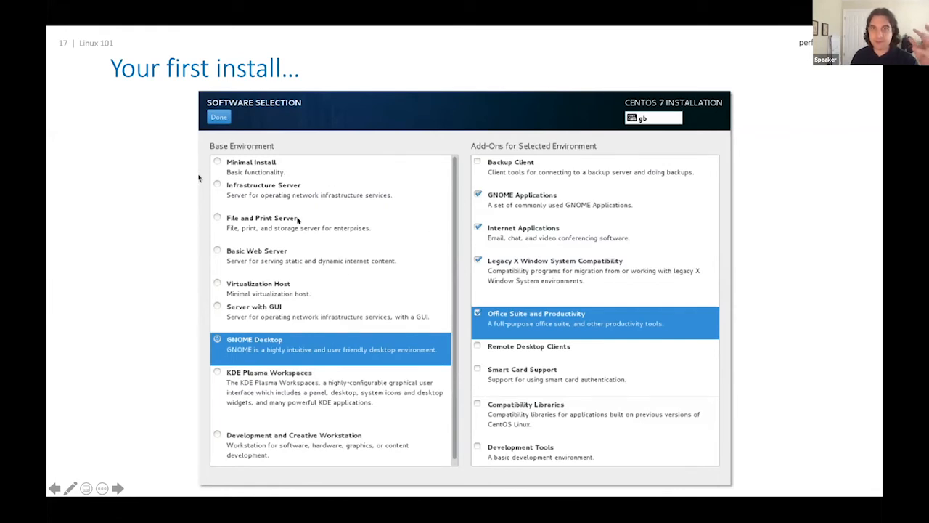
mouse_move(322, 215)
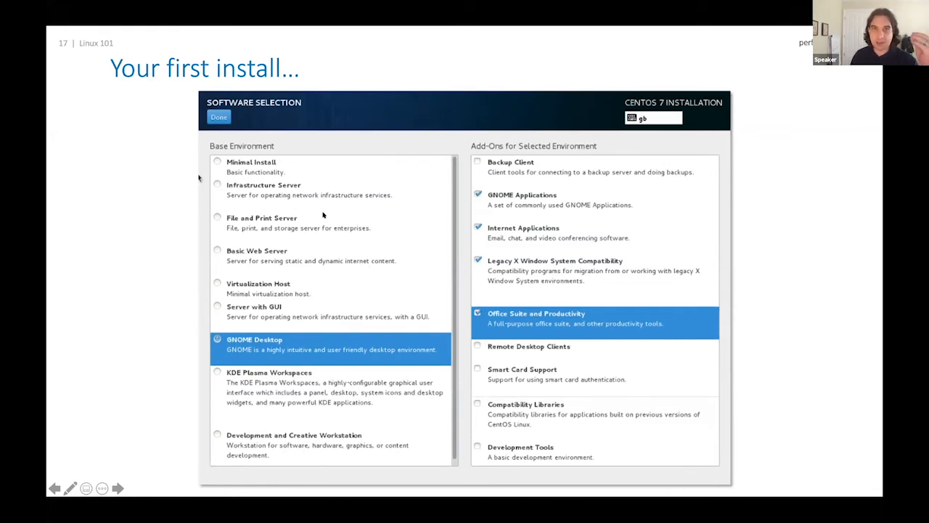
mouse_move(290, 147)
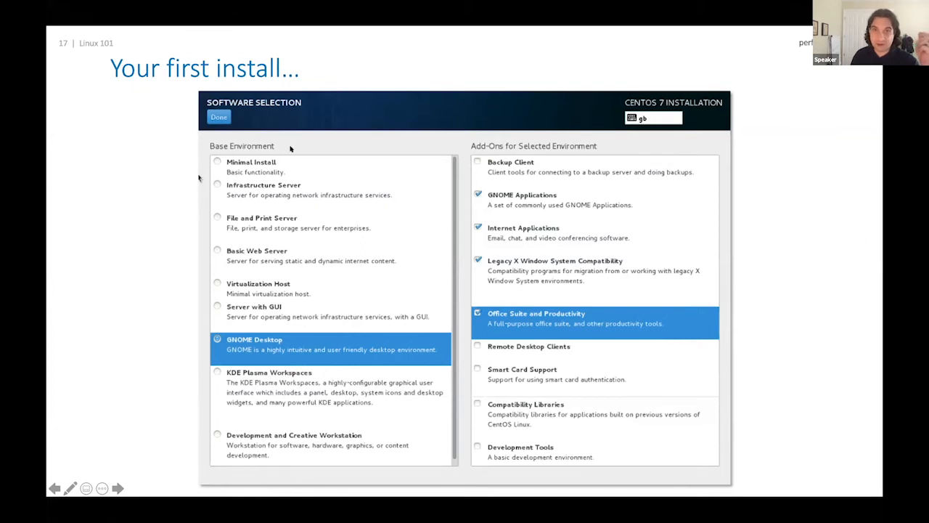
mouse_move(266, 134)
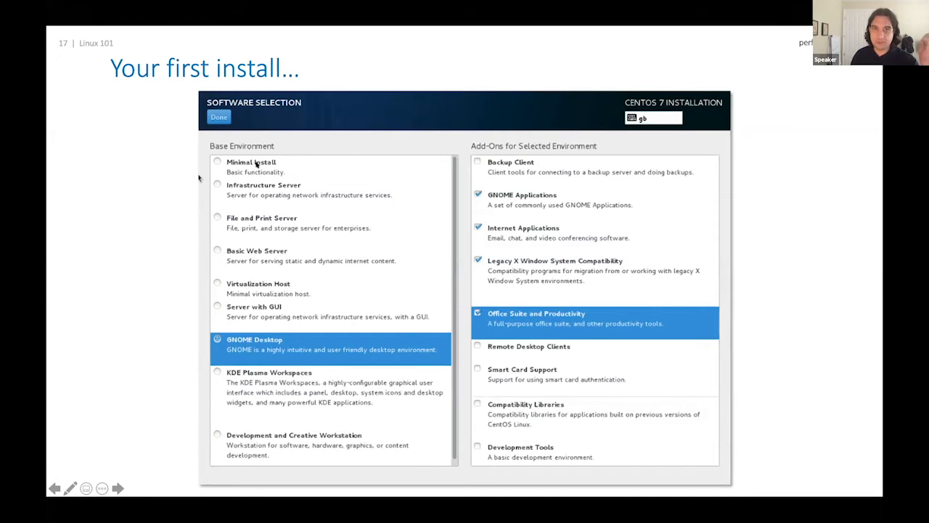
mouse_move(250, 308)
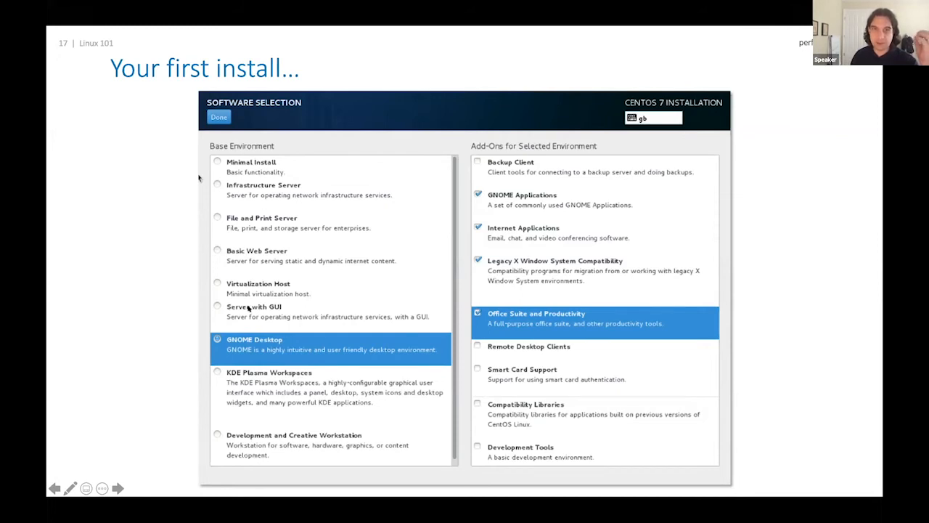
mouse_move(269, 406)
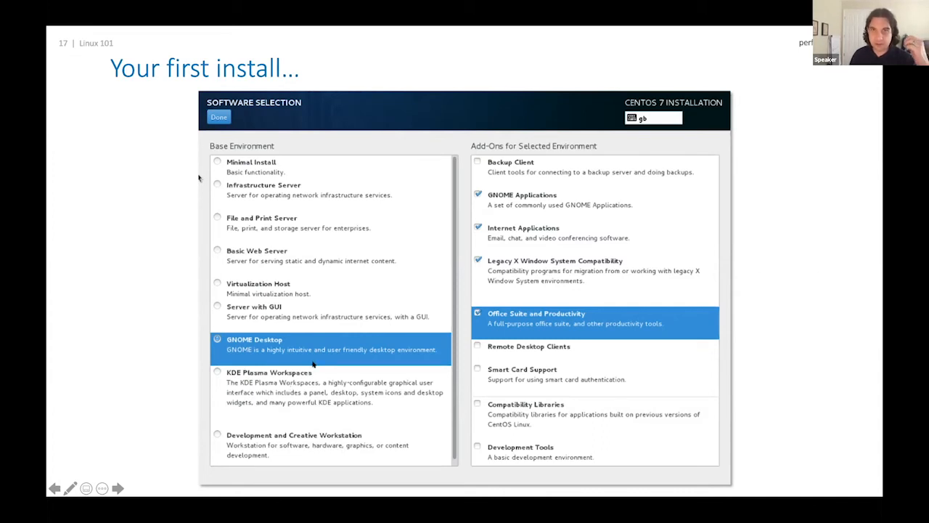
mouse_move(457, 235)
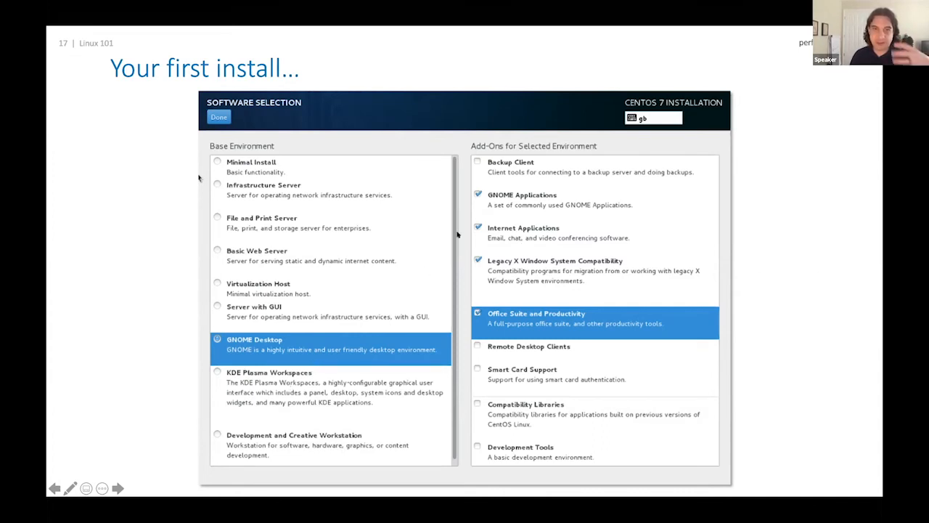
mouse_move(334, 238)
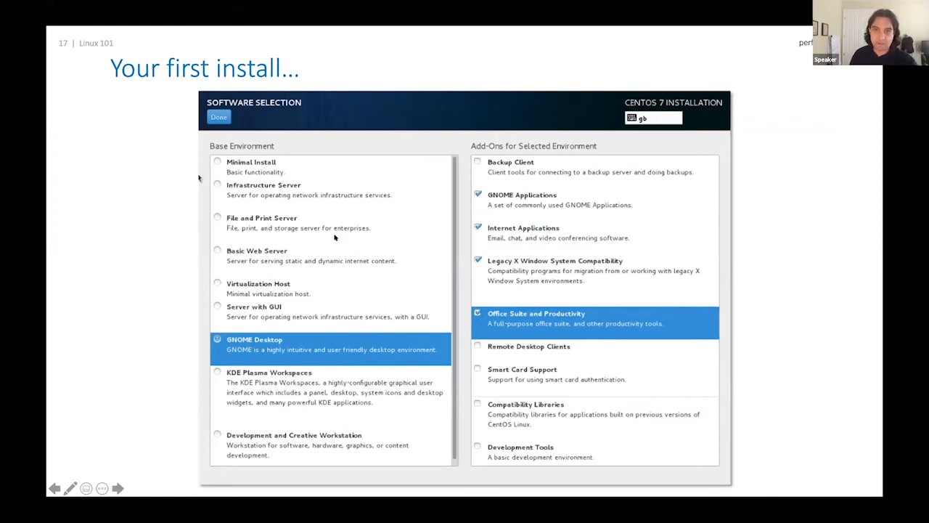
mouse_move(398, 215)
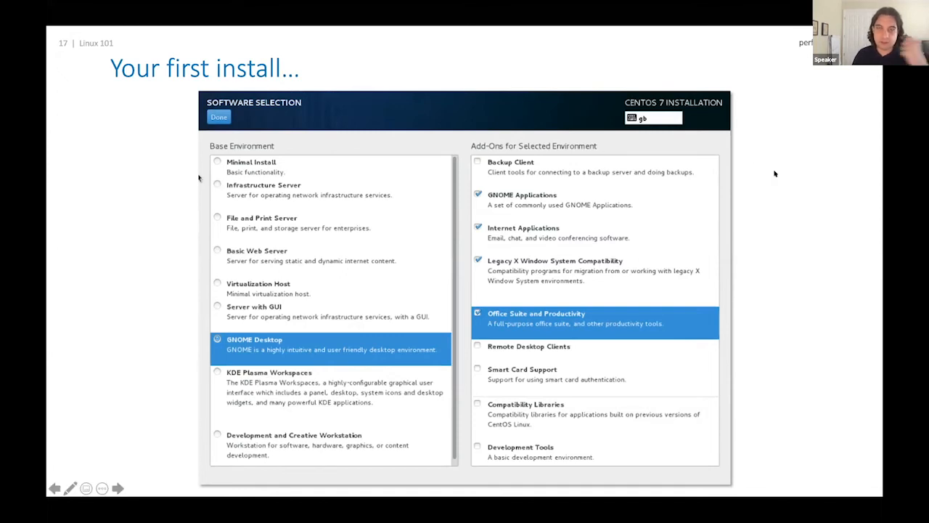
Step: Advance to slide 18, 'Yes, Linux has GUI options too…', showing the GNOME desktop
left_click(116, 488)
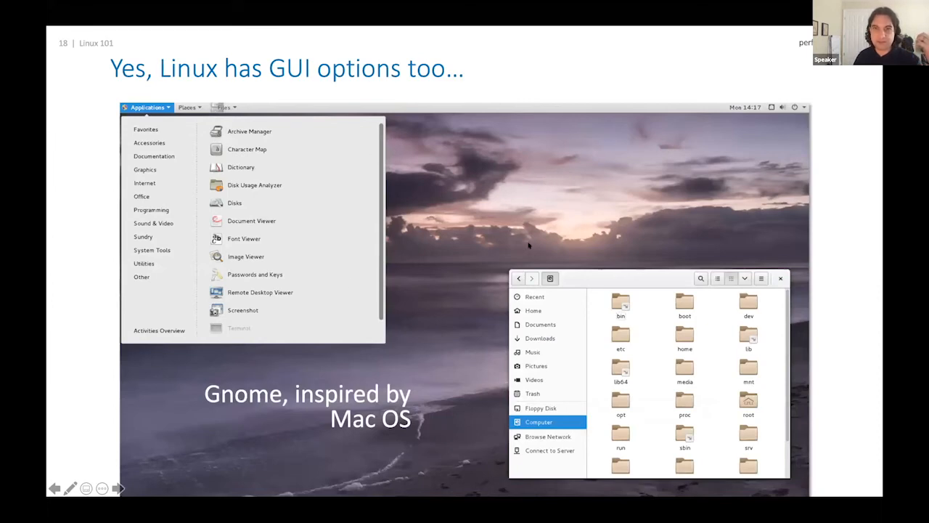
mouse_move(270, 311)
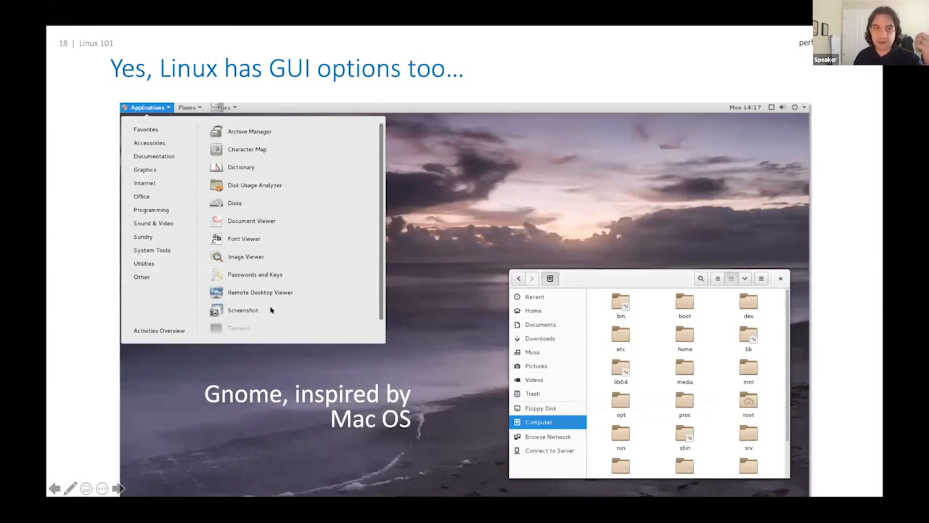
mouse_move(448, 459)
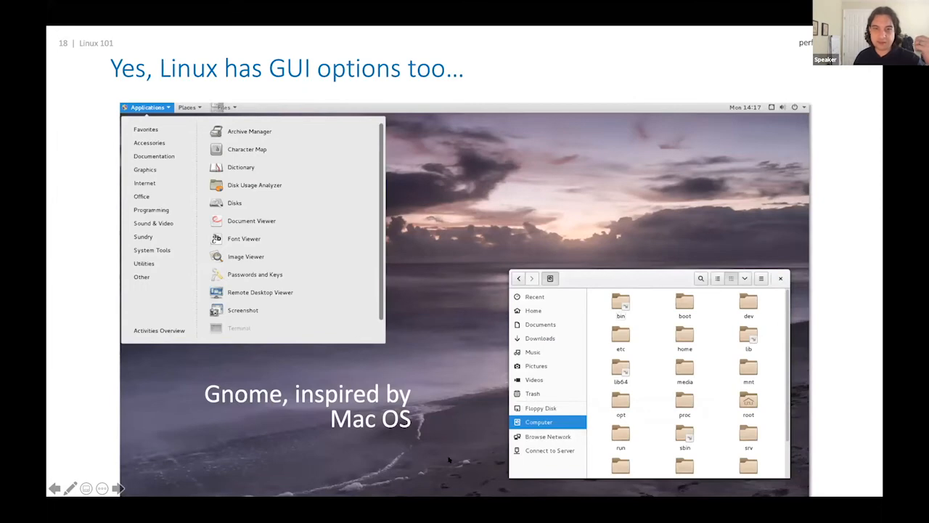
mouse_move(649, 101)
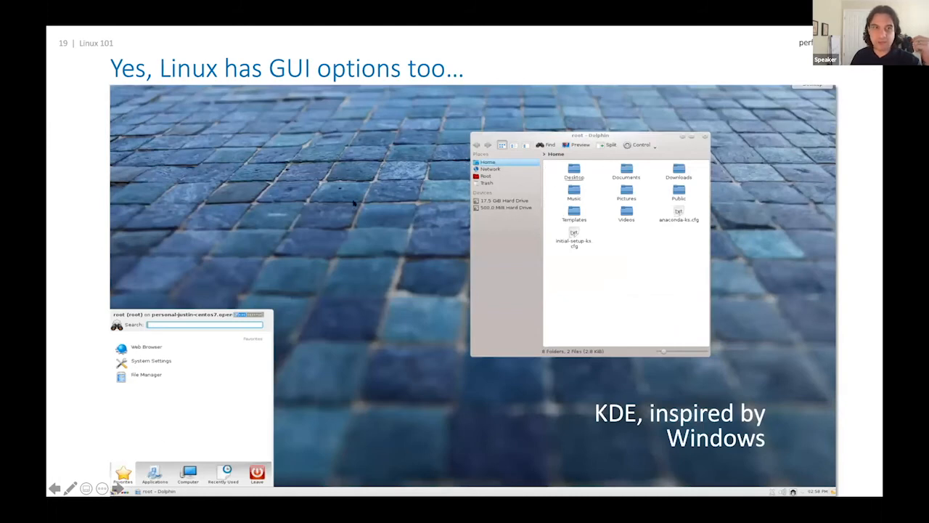
mouse_move(334, 235)
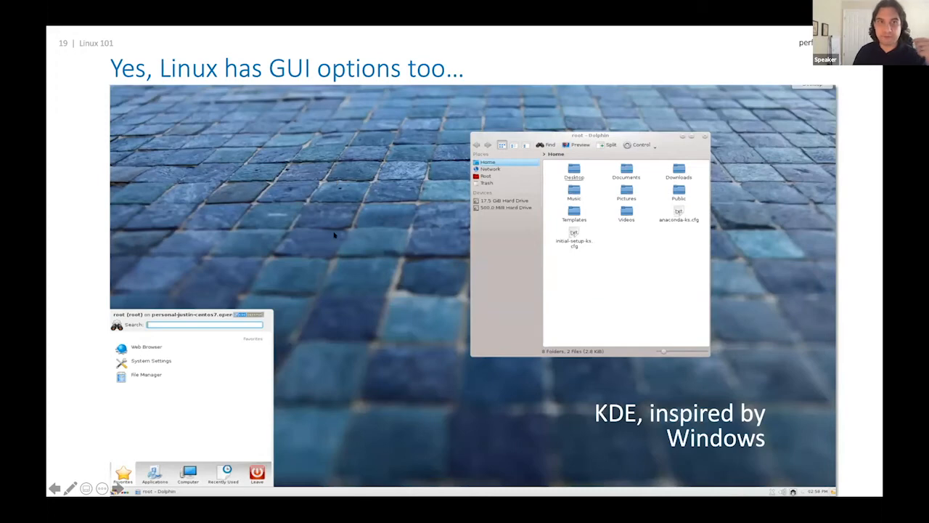
mouse_move(343, 194)
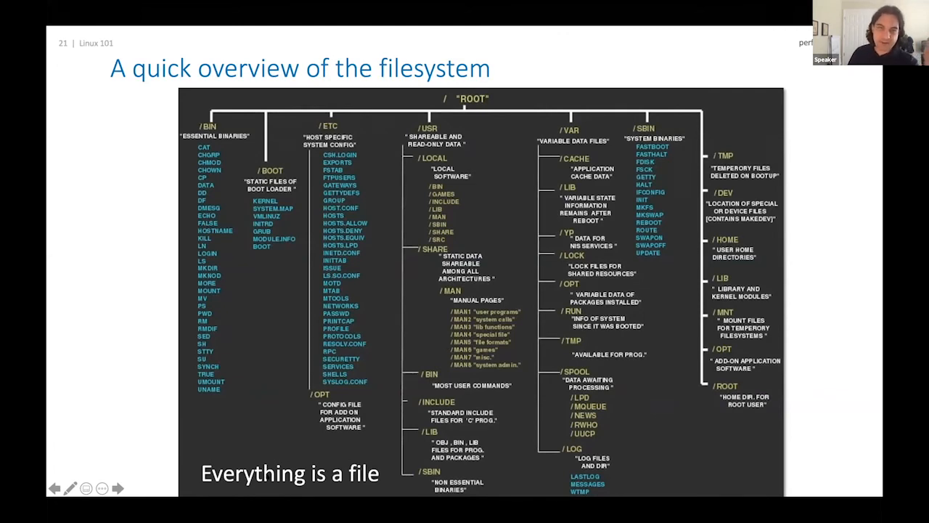
mouse_move(263, 456)
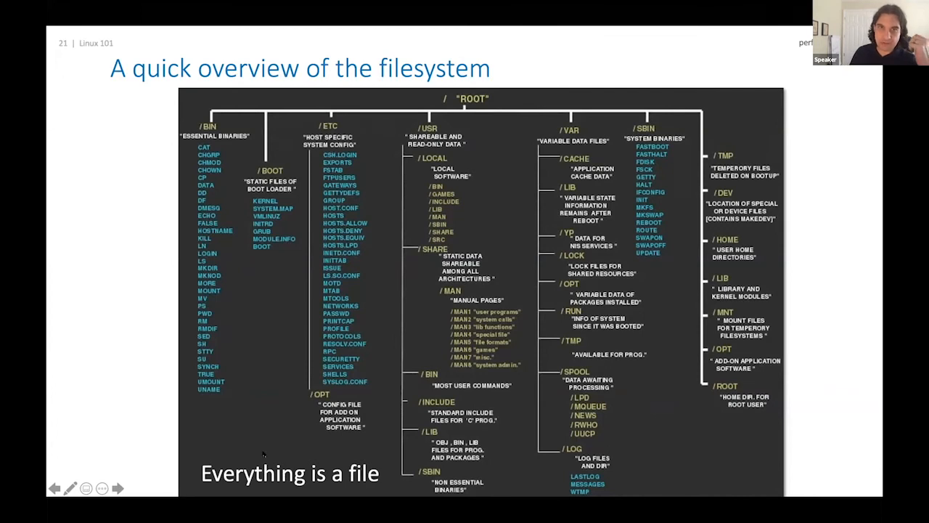
mouse_move(267, 442)
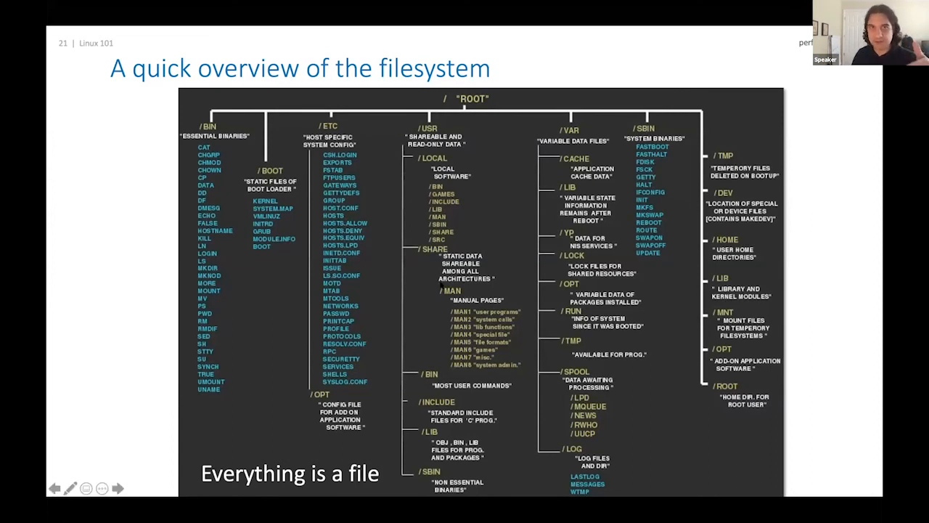
mouse_move(411, 188)
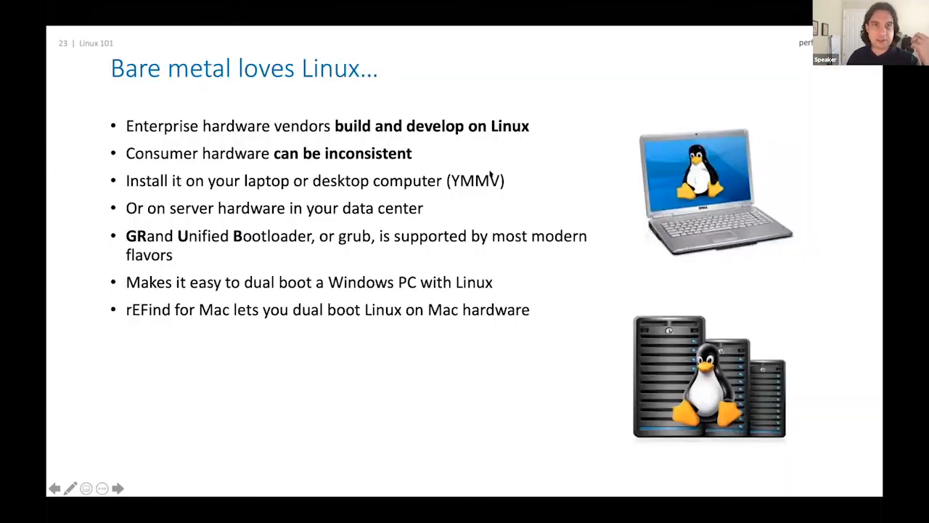
mouse_move(273, 167)
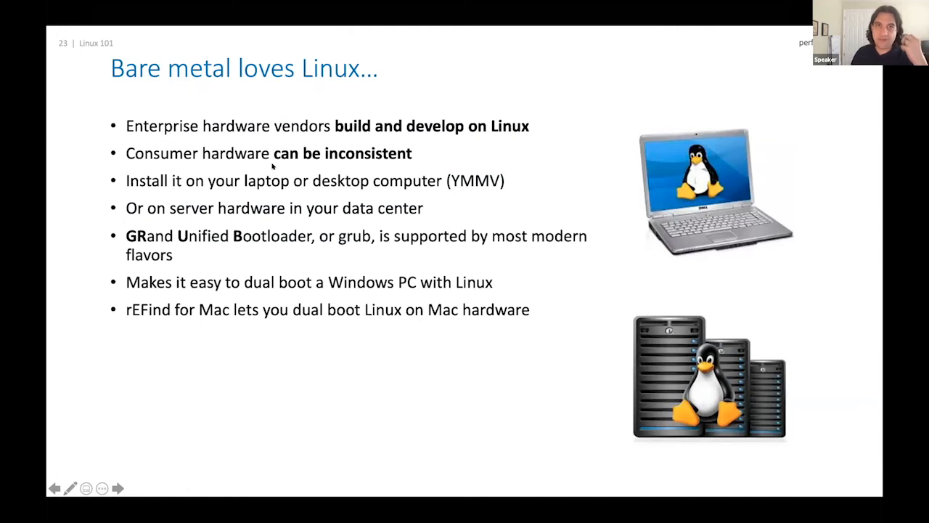
mouse_move(370, 134)
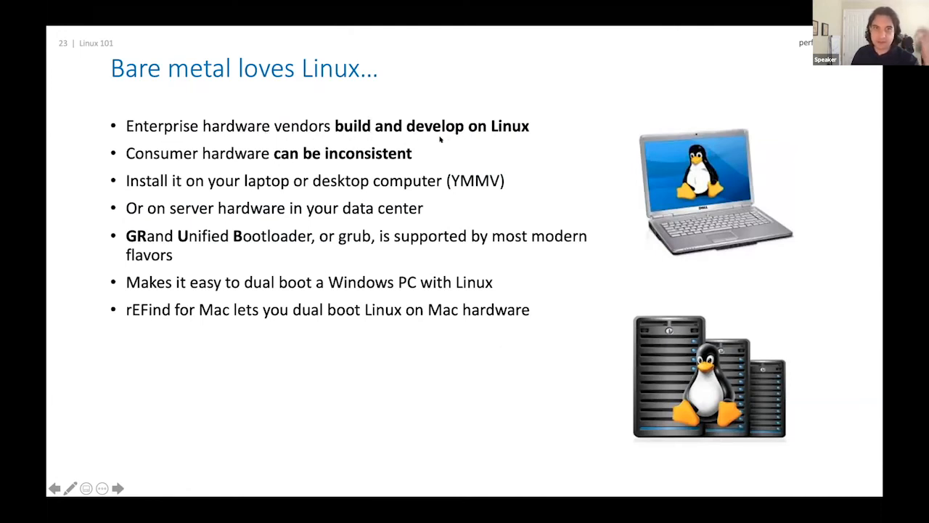
mouse_move(363, 167)
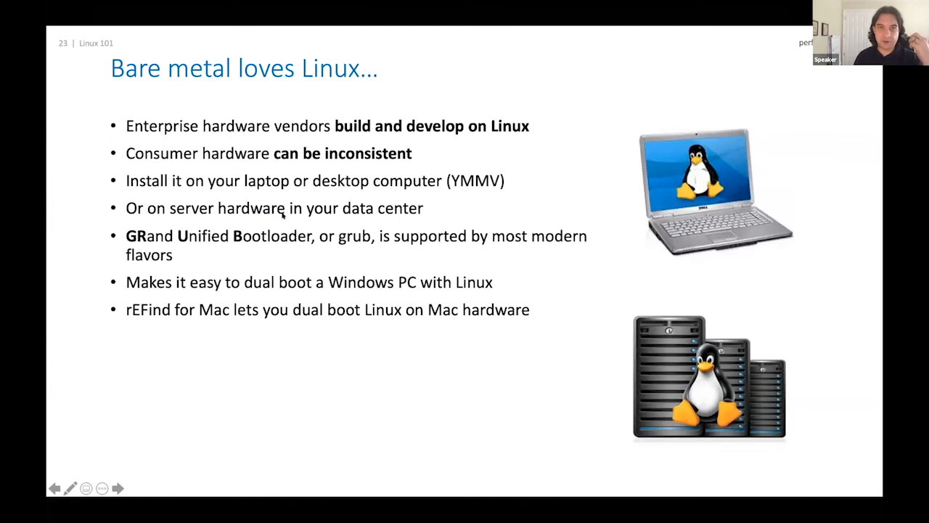
mouse_move(592, 186)
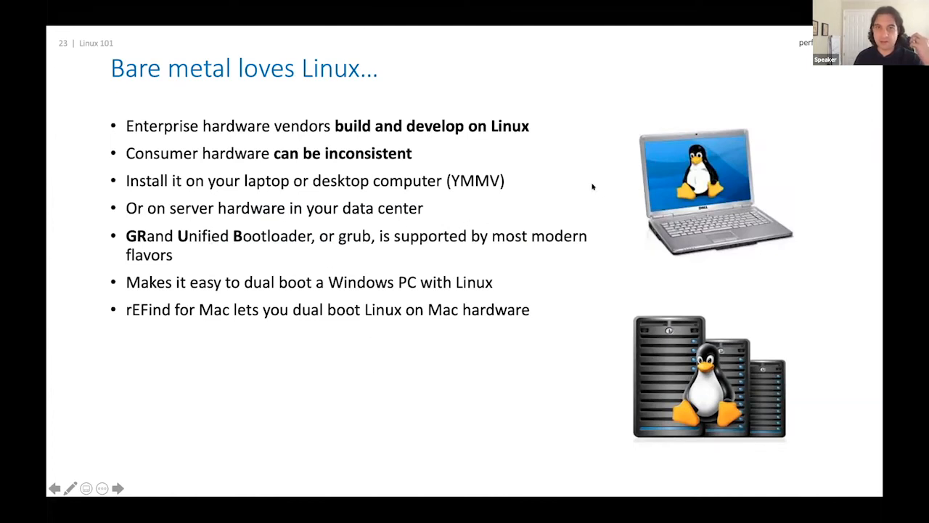
mouse_move(344, 253)
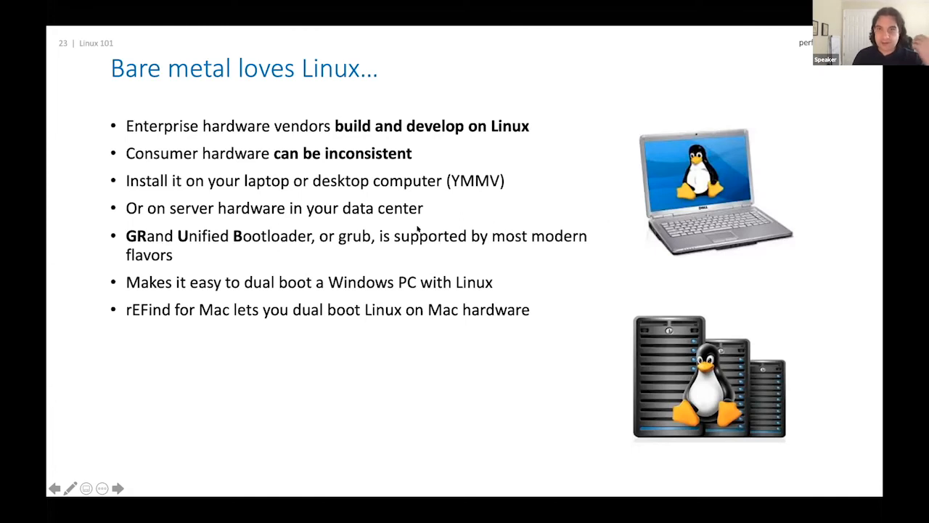
mouse_move(356, 261)
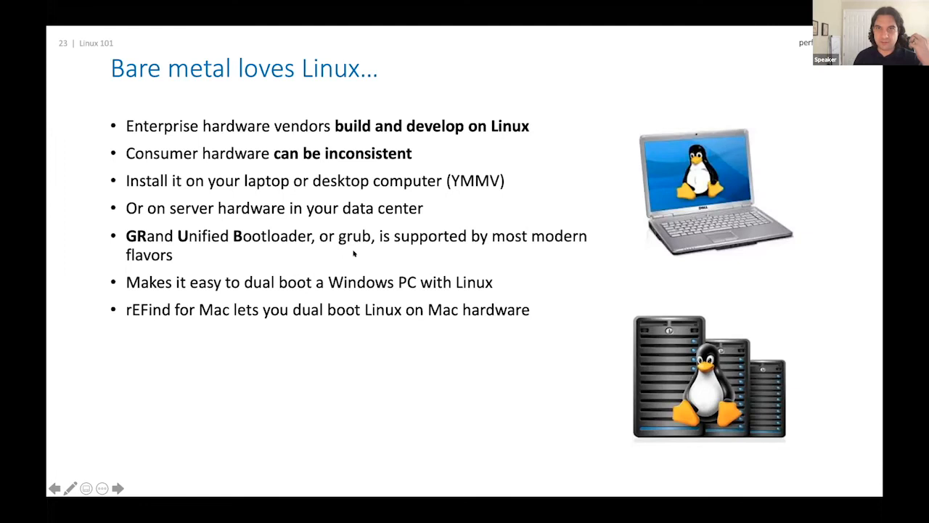
mouse_move(296, 245)
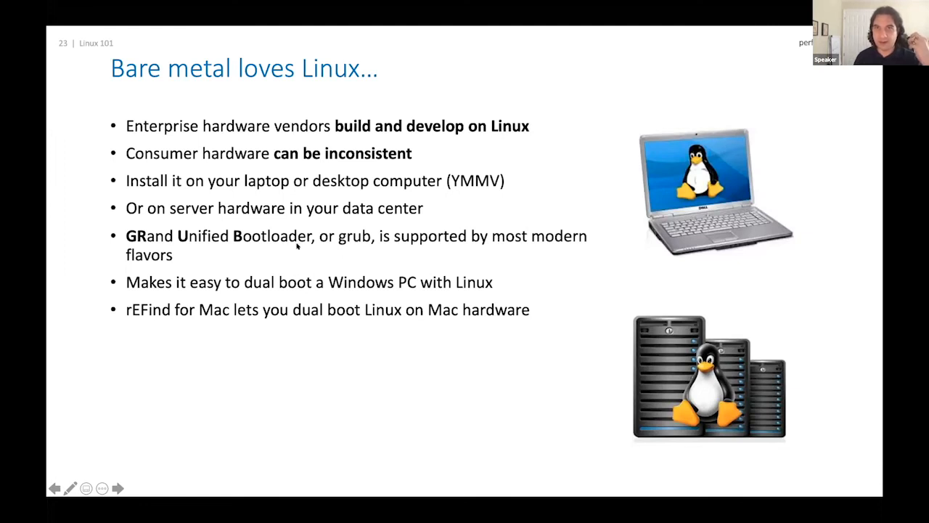
mouse_move(357, 249)
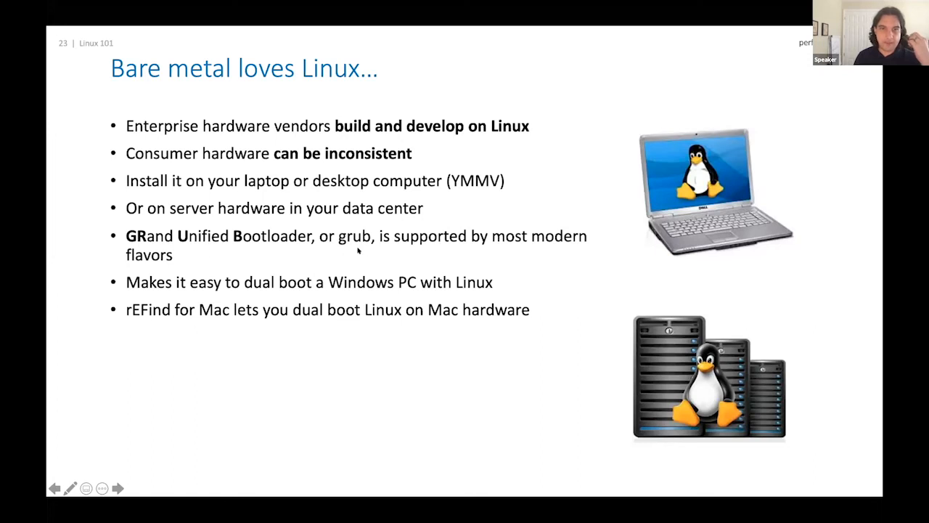
mouse_move(412, 231)
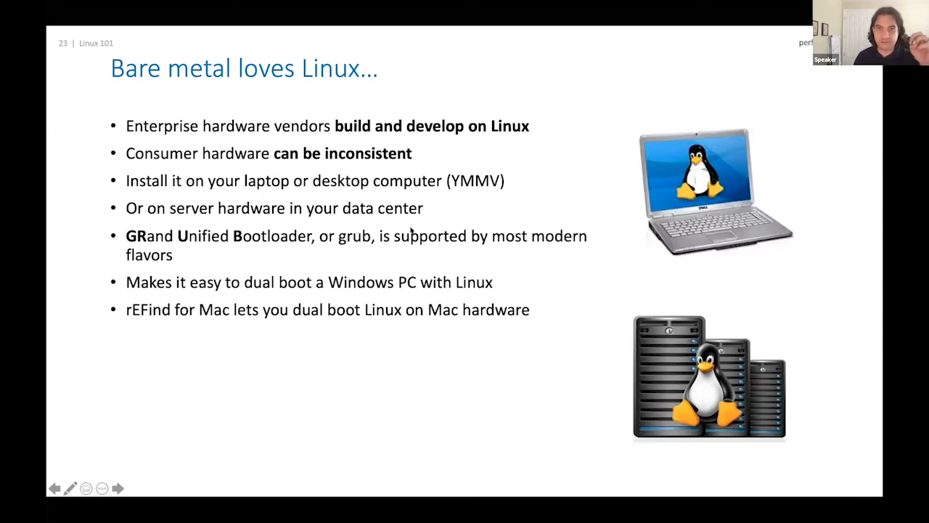
mouse_move(412, 276)
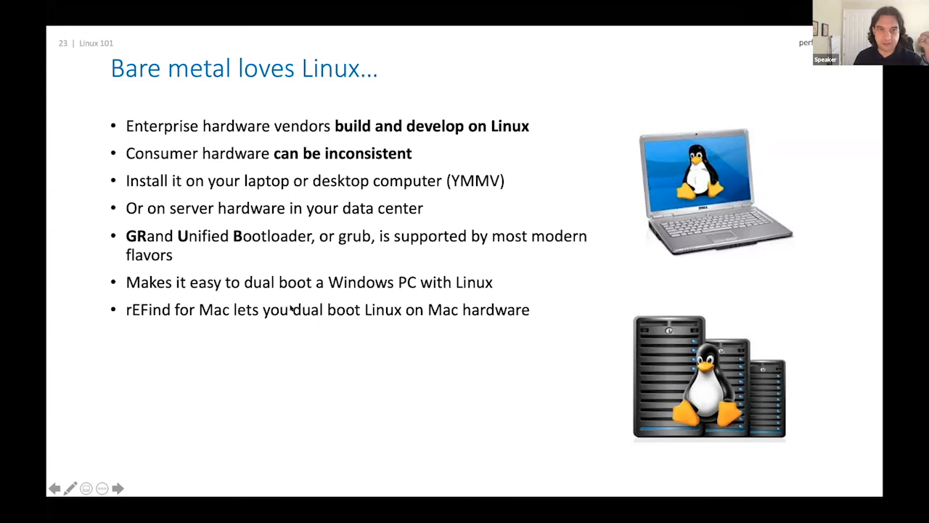
mouse_move(619, 238)
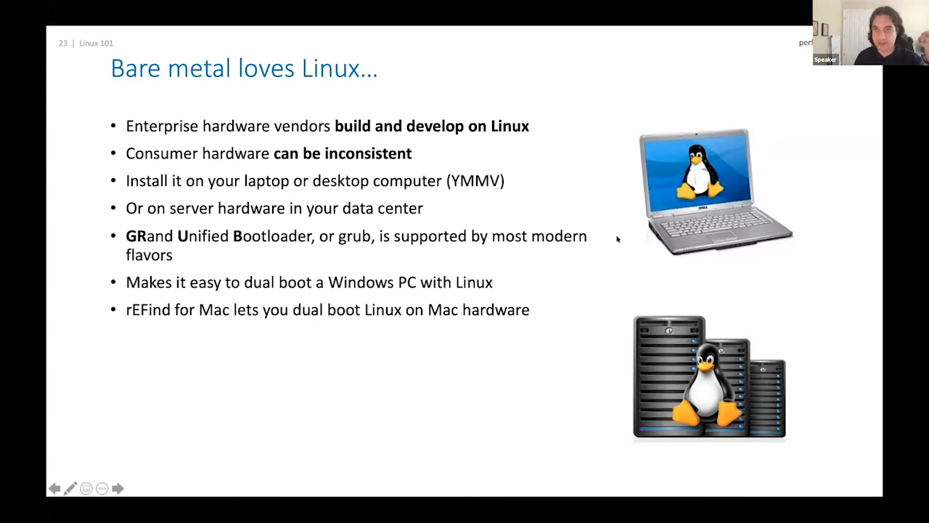
mouse_move(456, 265)
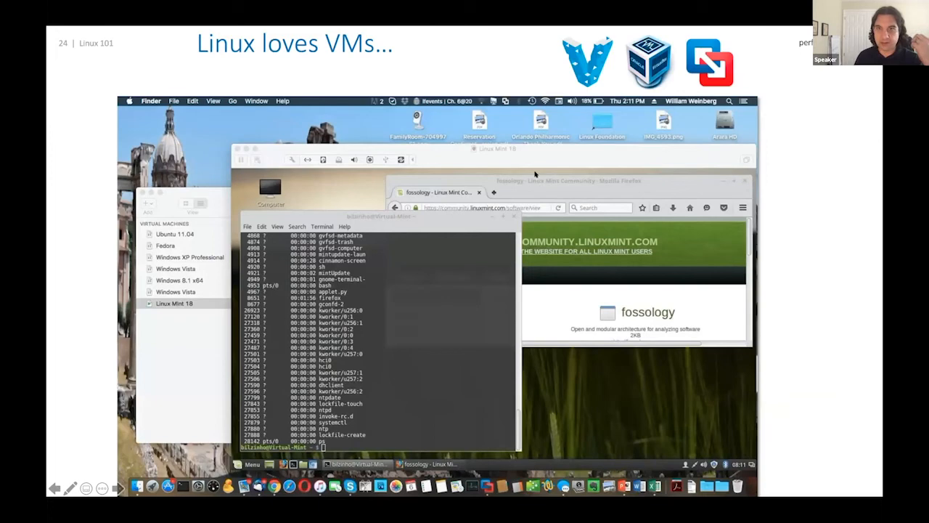
mouse_move(576, 167)
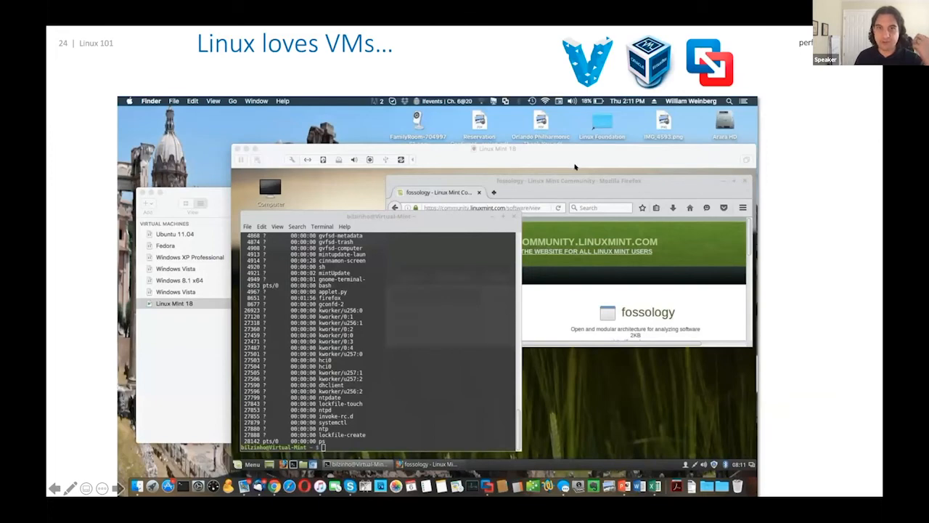
mouse_move(386, 425)
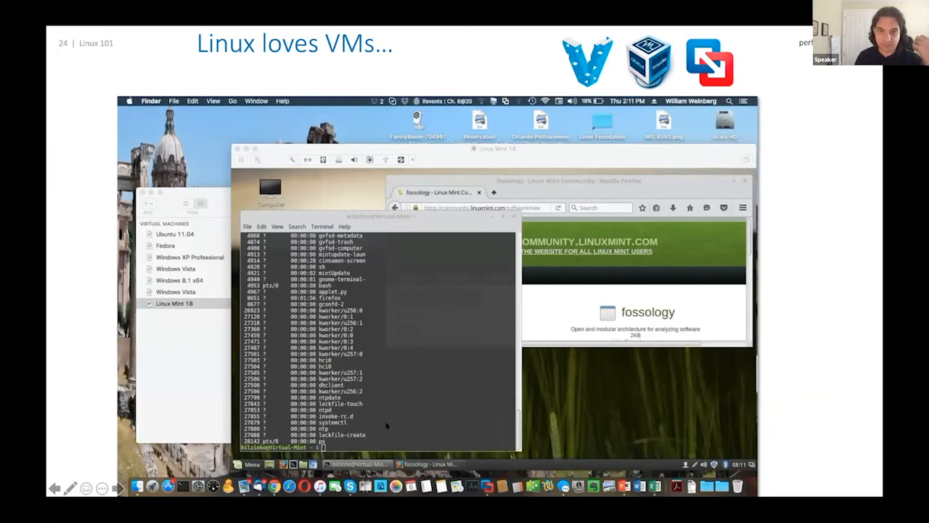
mouse_move(360, 261)
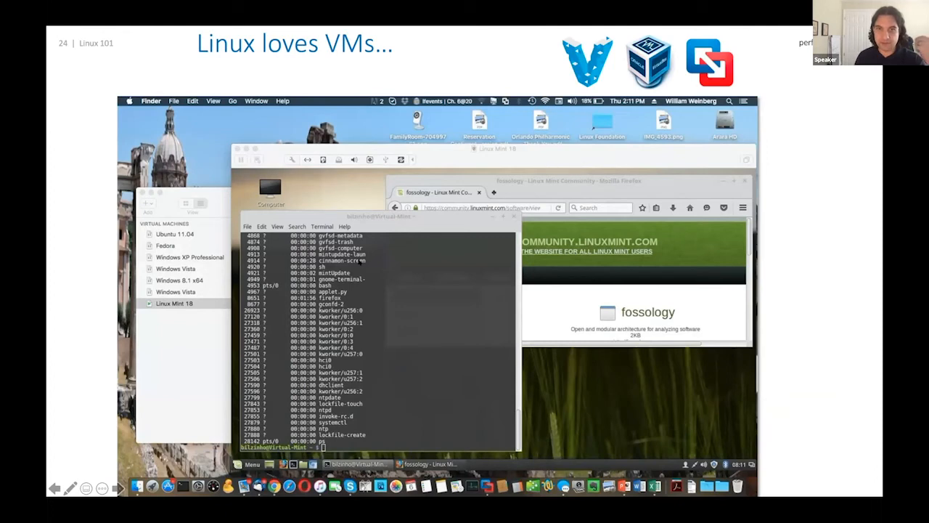
mouse_move(462, 276)
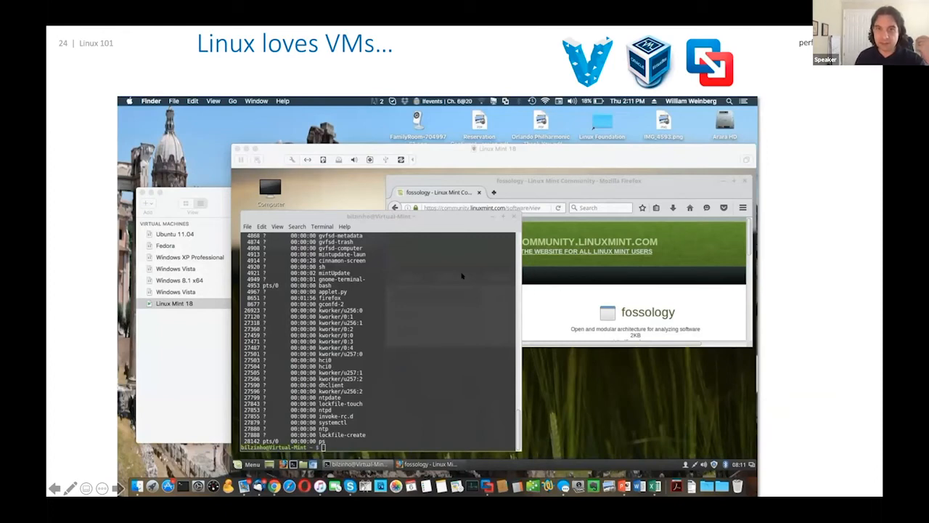
mouse_move(534, 343)
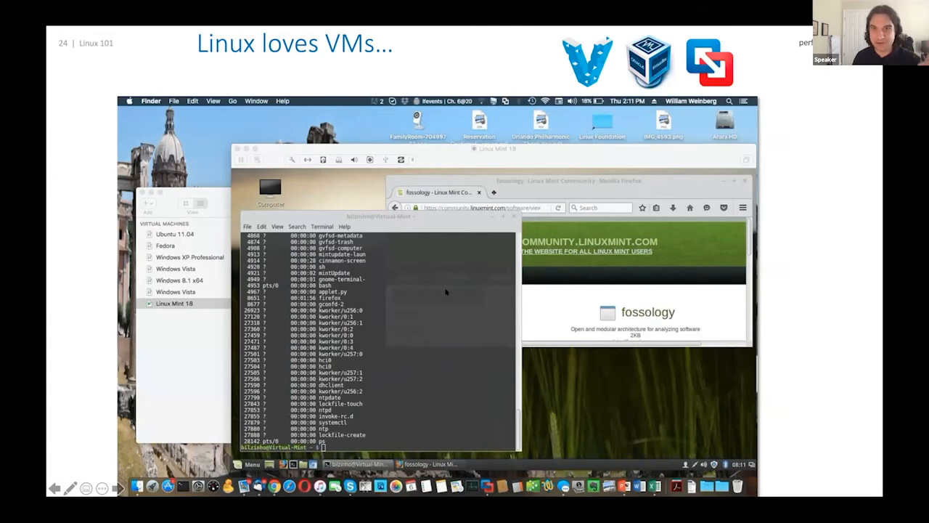
mouse_move(589, 157)
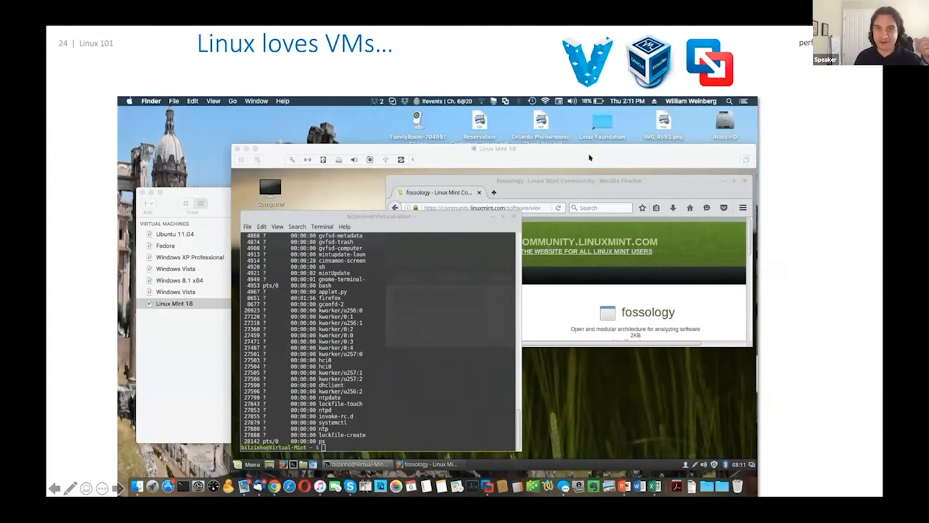
mouse_move(607, 261)
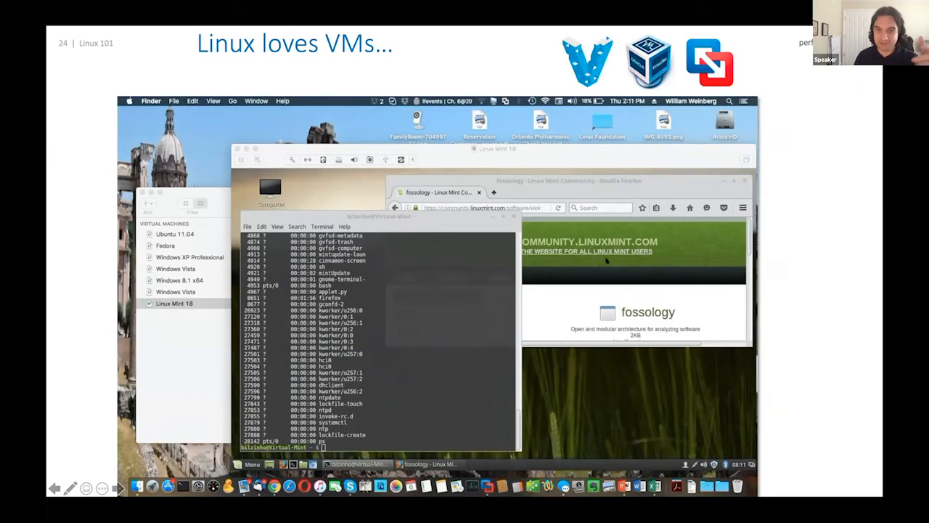
mouse_move(496, 372)
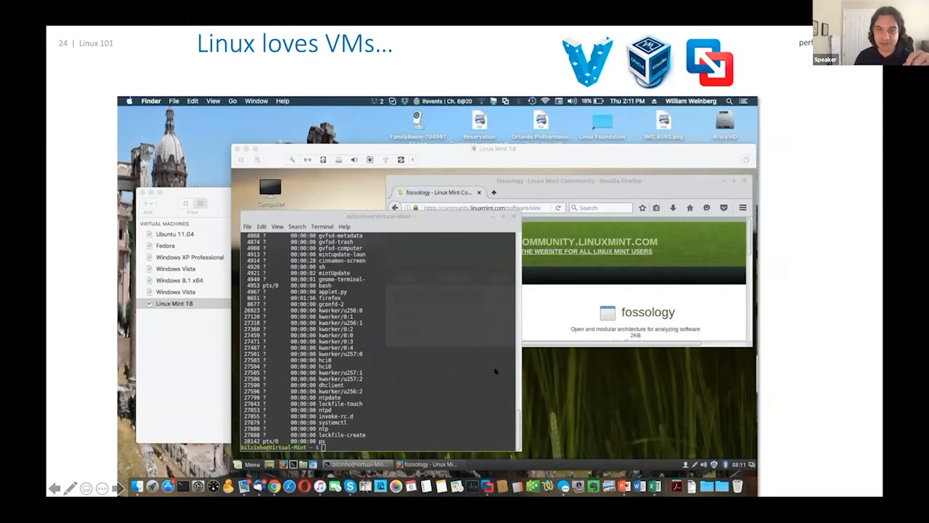
mouse_move(527, 341)
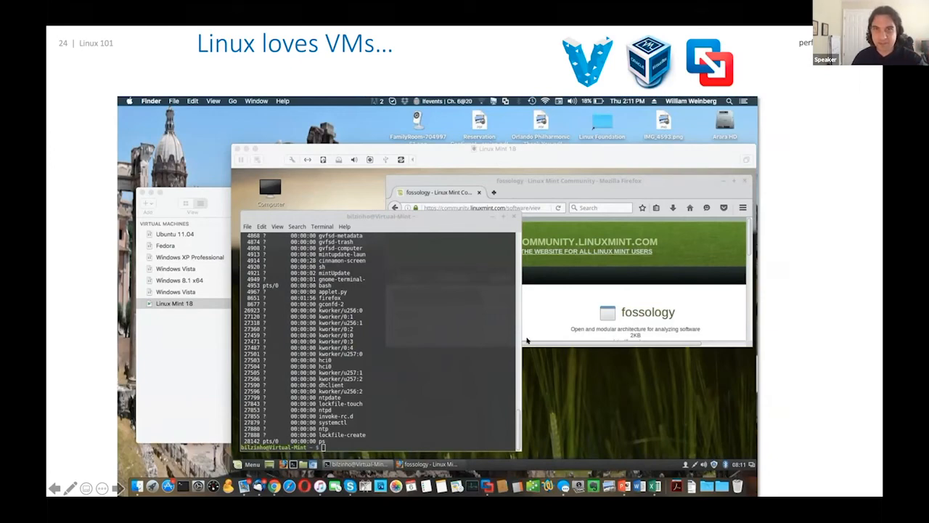
mouse_move(424, 384)
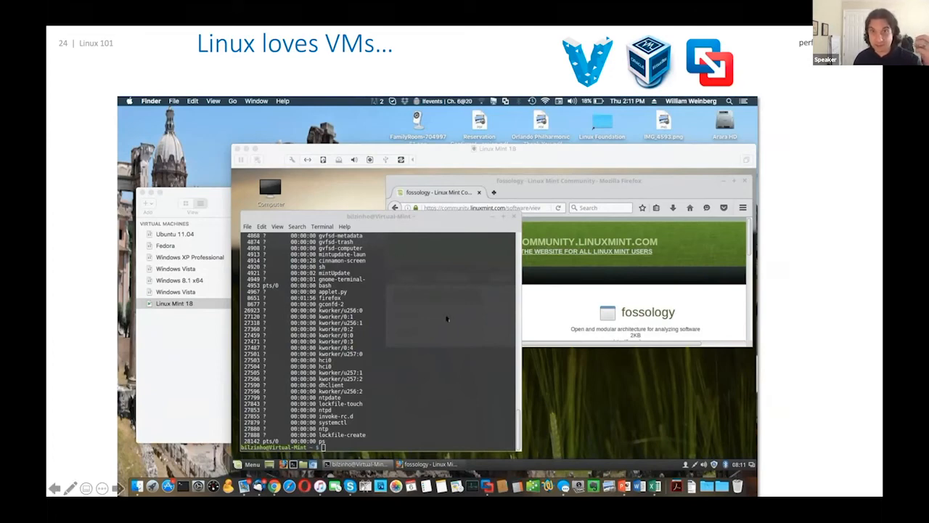
mouse_move(472, 258)
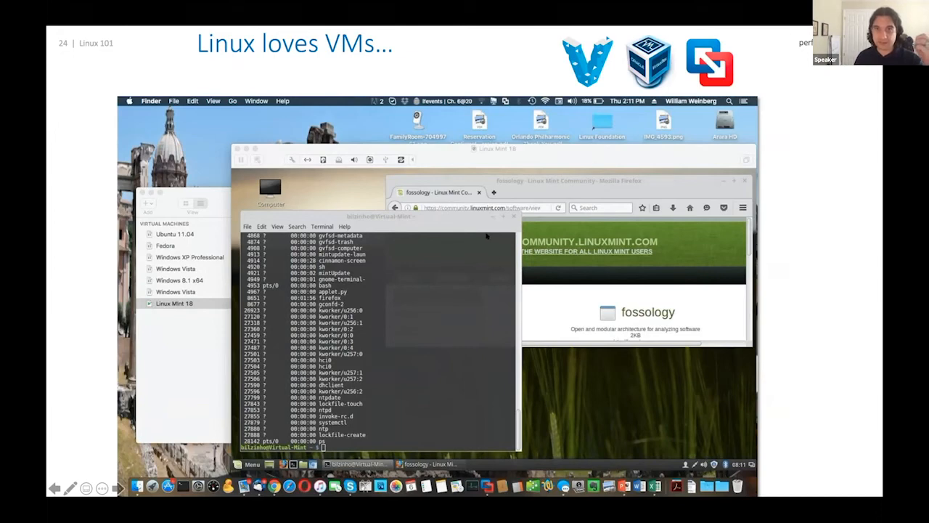
mouse_move(424, 398)
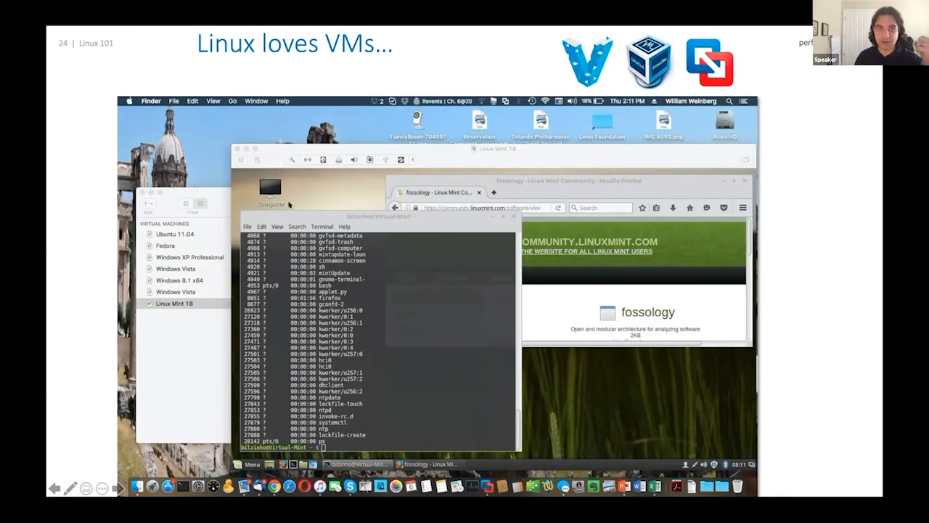
mouse_move(613, 200)
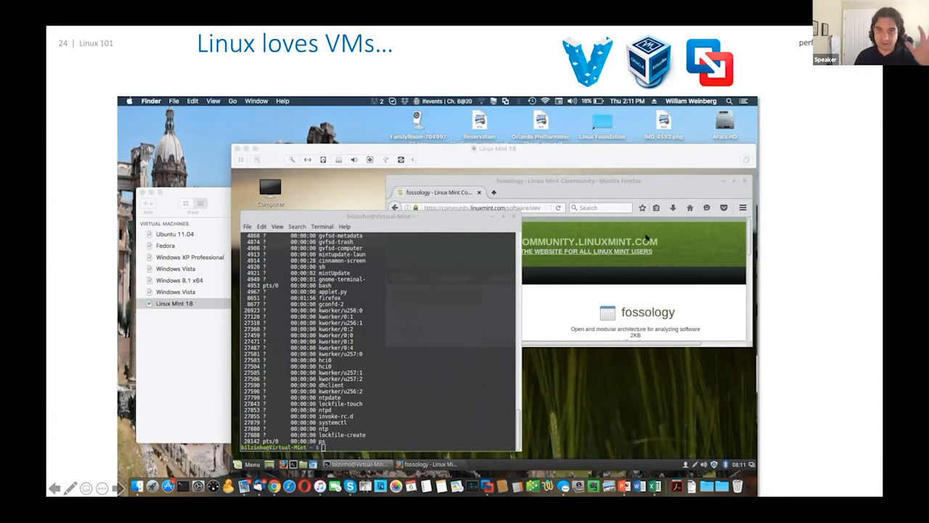
mouse_move(790, 235)
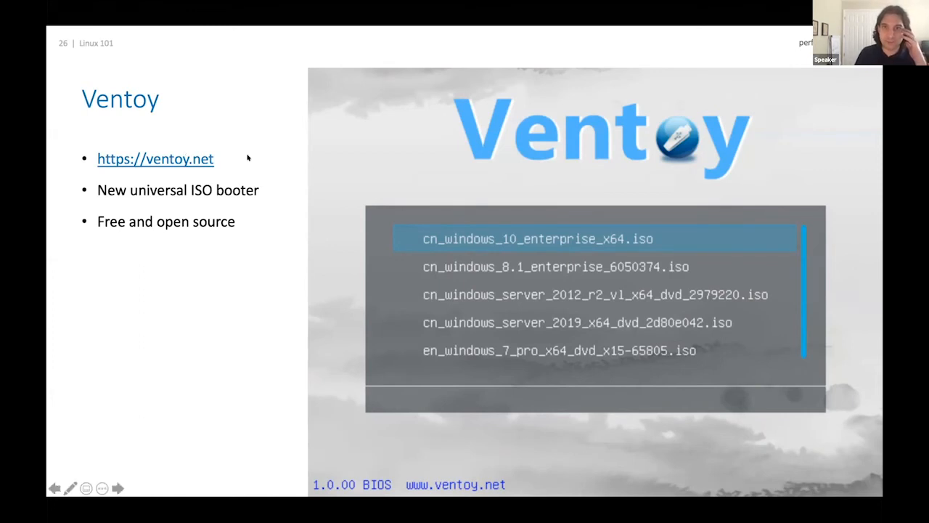
mouse_move(279, 149)
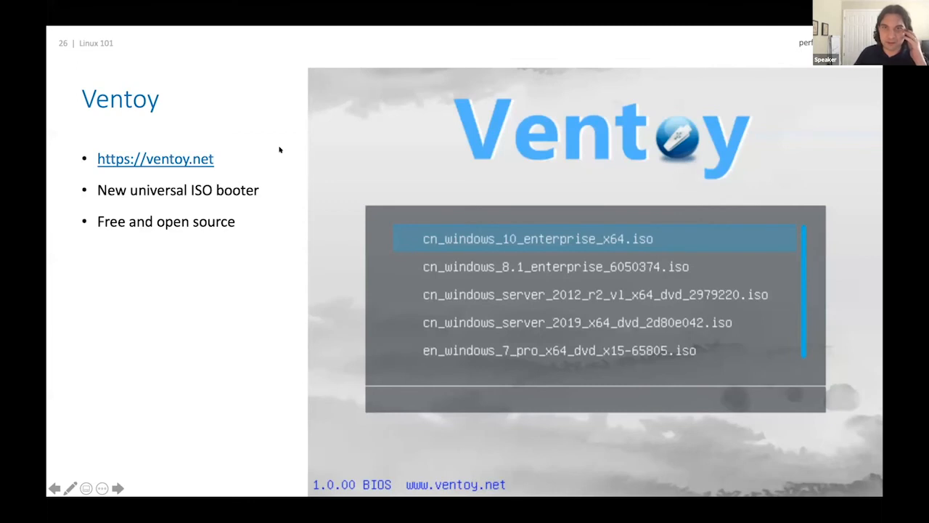
mouse_move(598, 247)
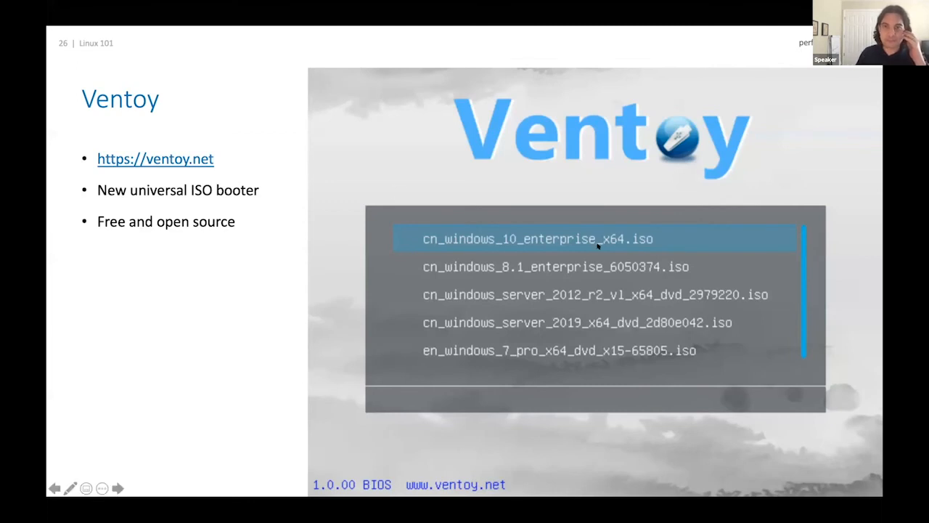
mouse_move(211, 158)
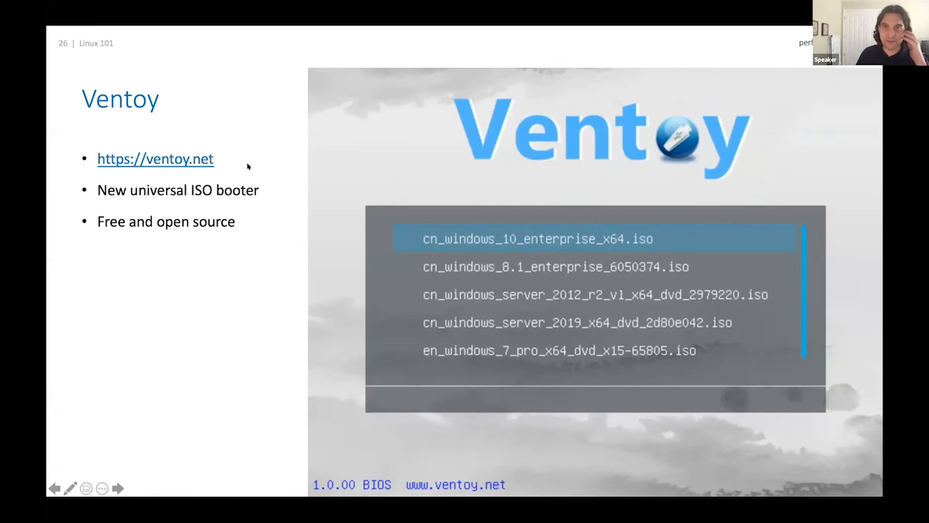
mouse_move(268, 196)
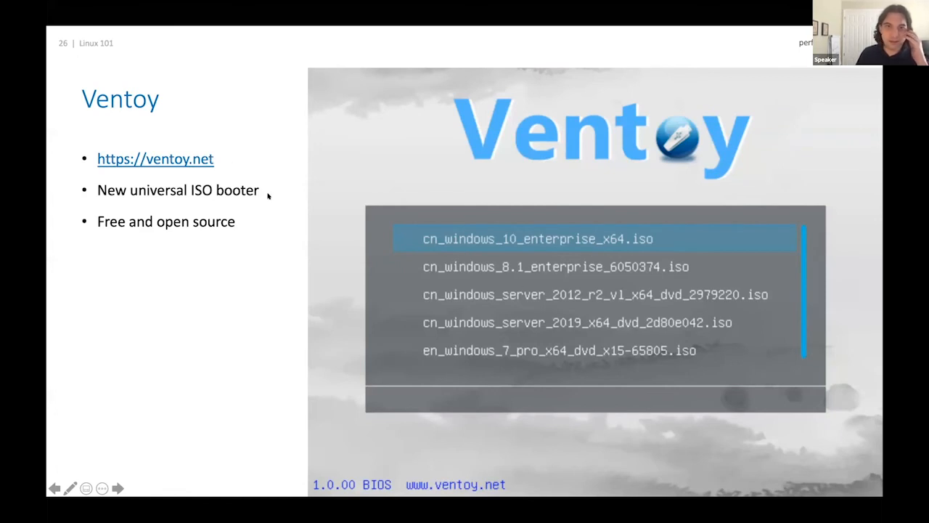
mouse_move(395, 178)
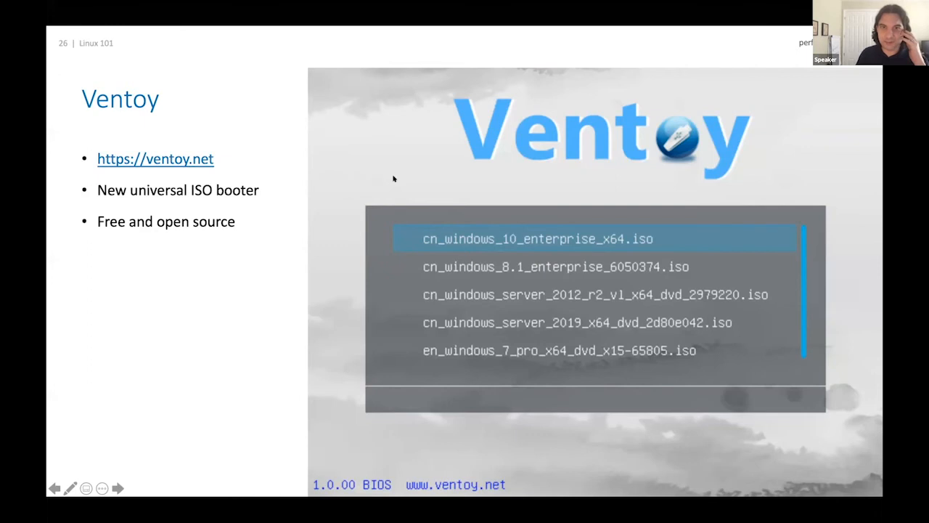
mouse_move(436, 232)
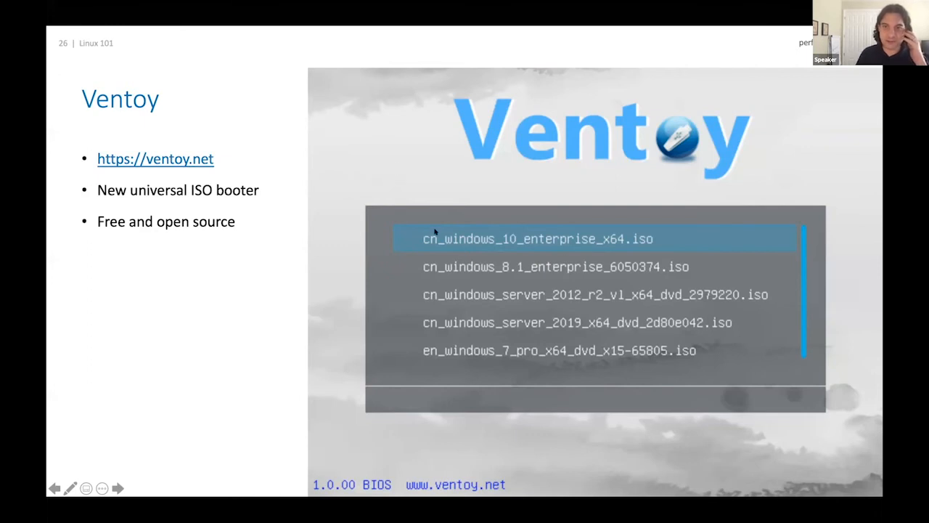
mouse_move(273, 298)
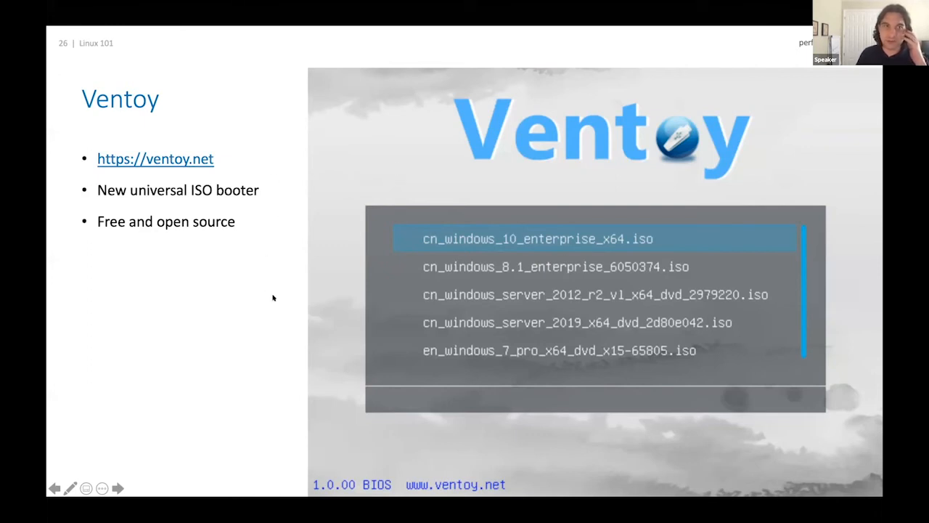
mouse_move(236, 316)
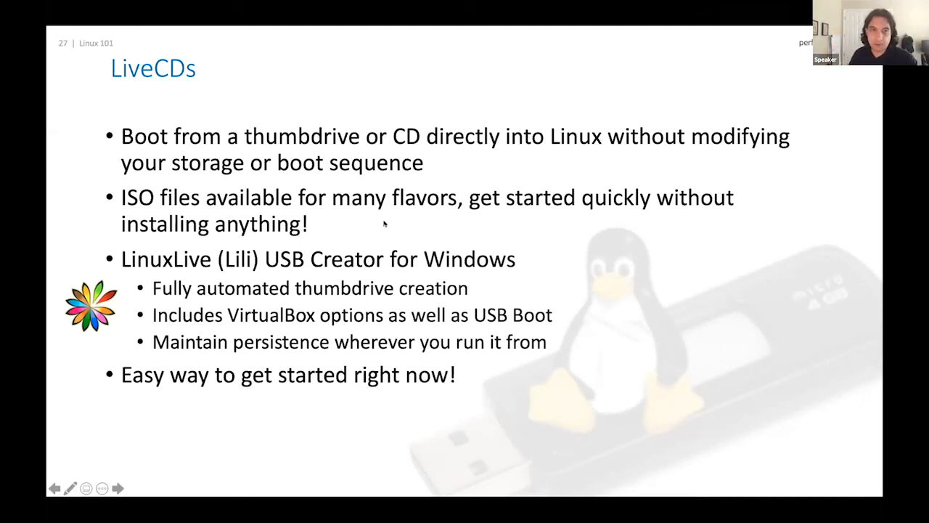
Step: Advance to slide 28, 'Raspberry Pi', listing specs and NOOBS-based Linux installs
left_click(116, 488)
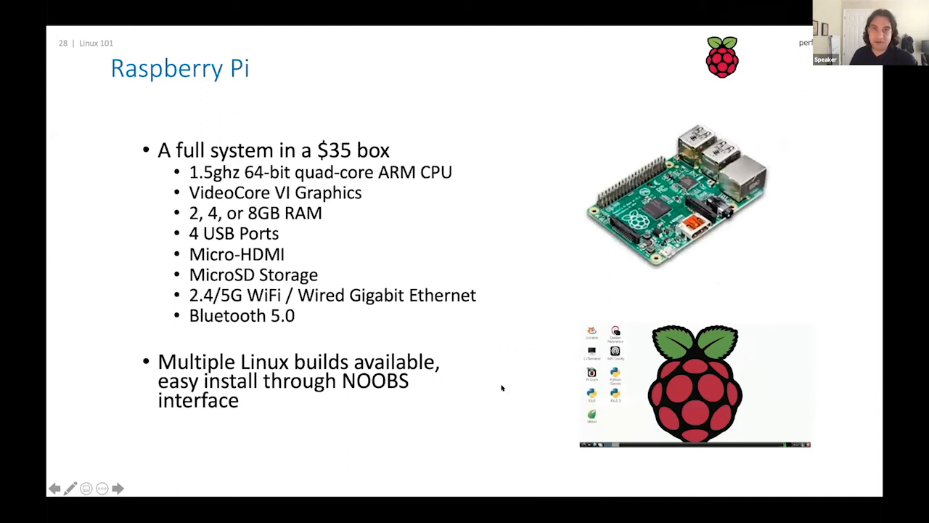
mouse_move(395, 269)
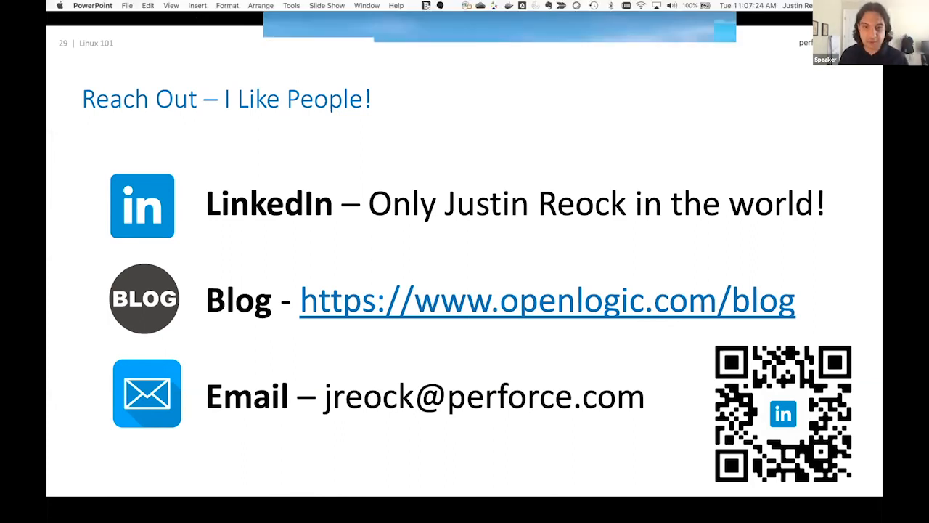
key("escape")
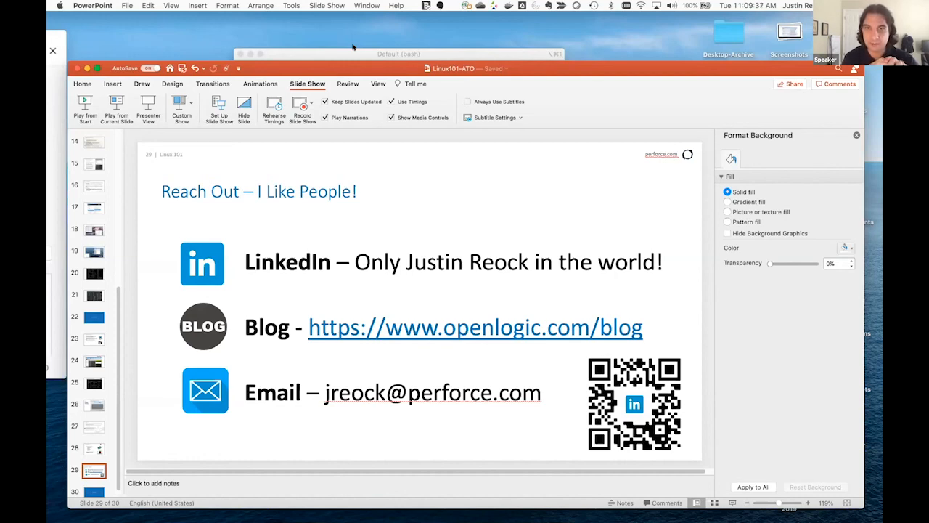
mouse_move(472, 169)
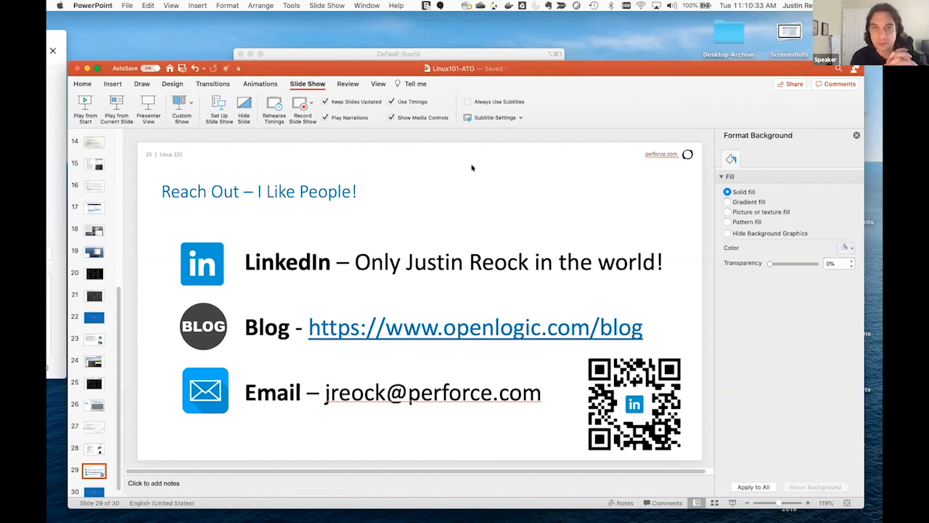
mouse_move(374, 138)
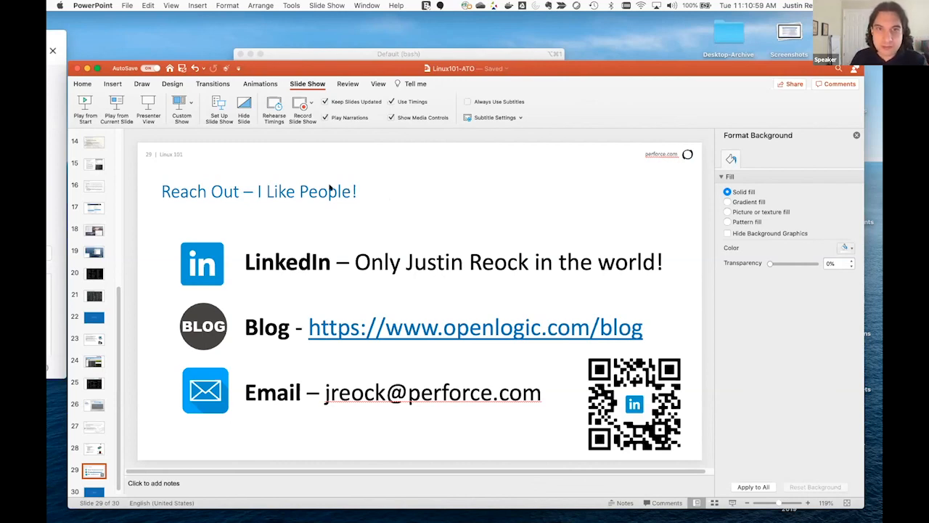
mouse_move(346, 173)
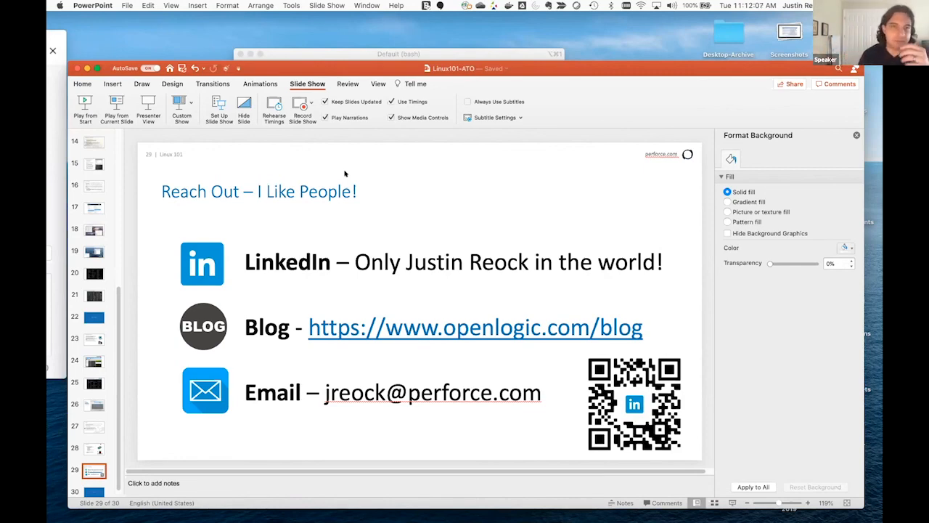
mouse_move(369, 224)
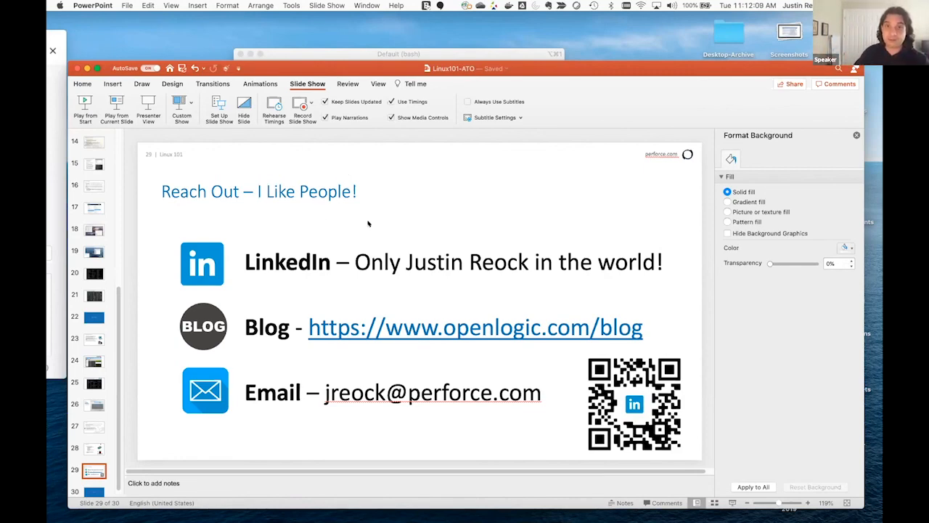
mouse_move(335, 221)
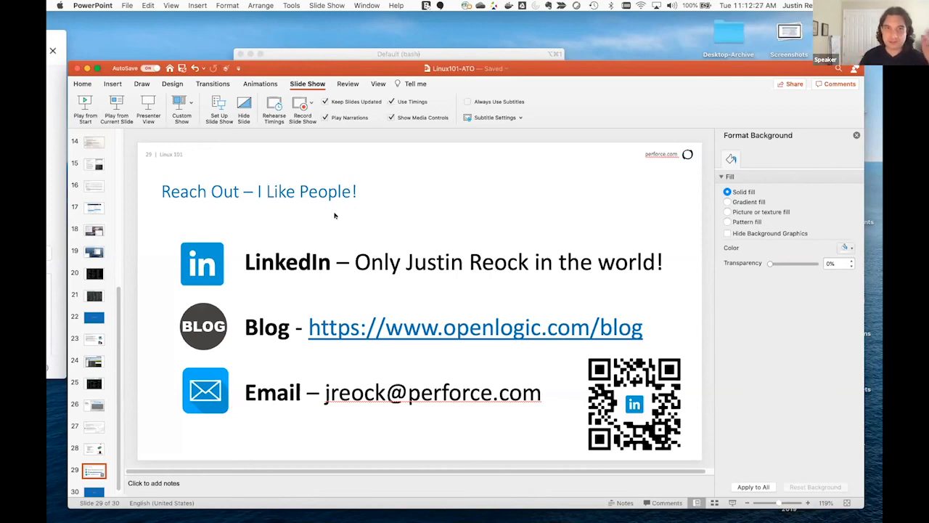
mouse_move(433, 140)
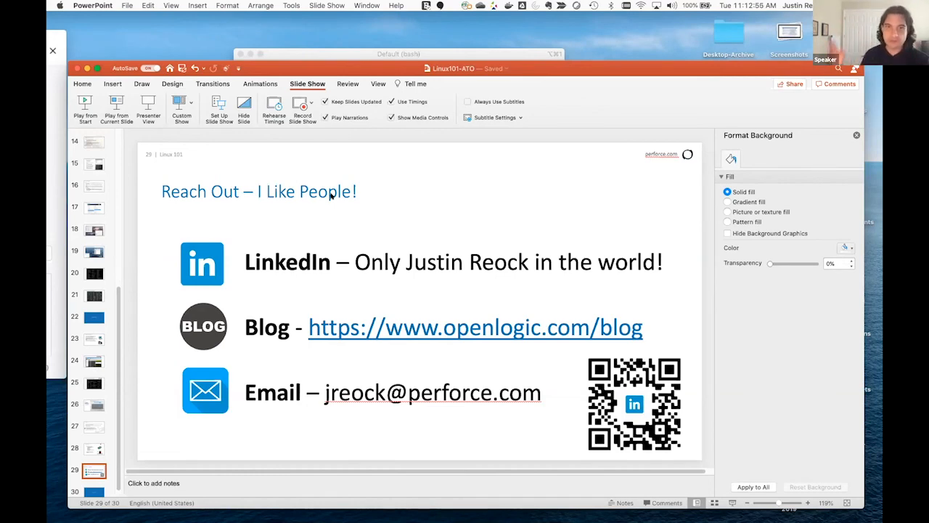
mouse_move(364, 192)
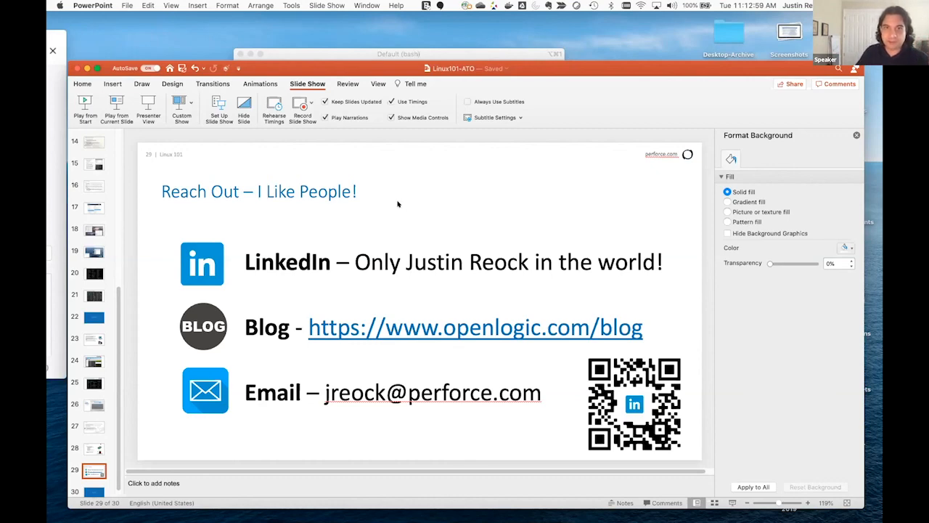
mouse_move(406, 287)
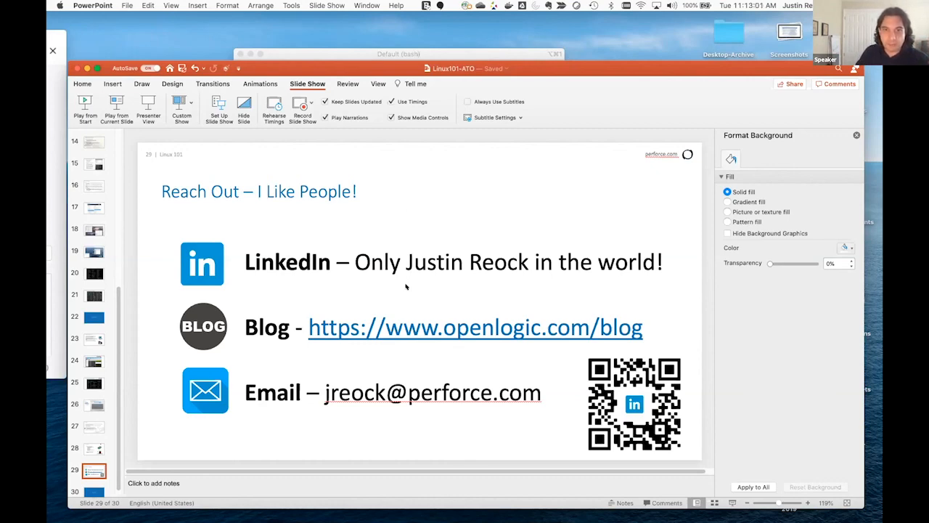
mouse_move(328, 240)
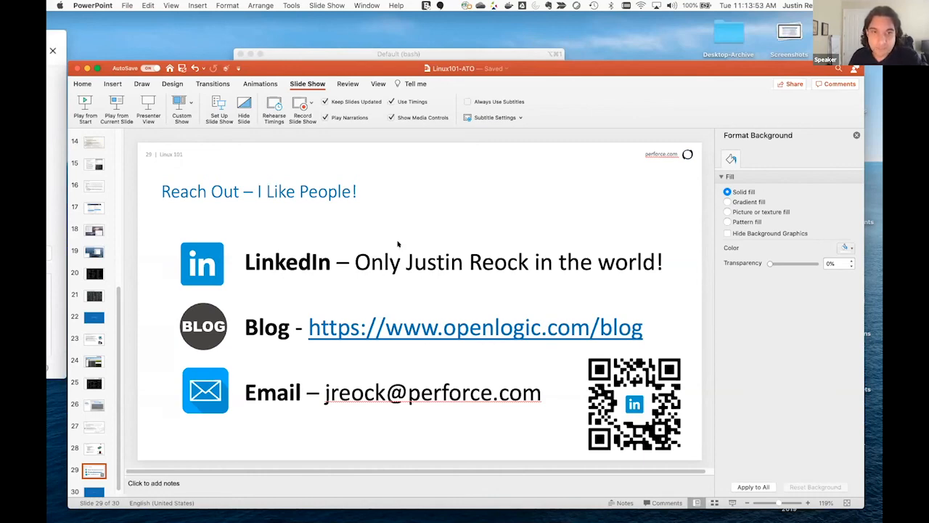
mouse_move(384, 188)
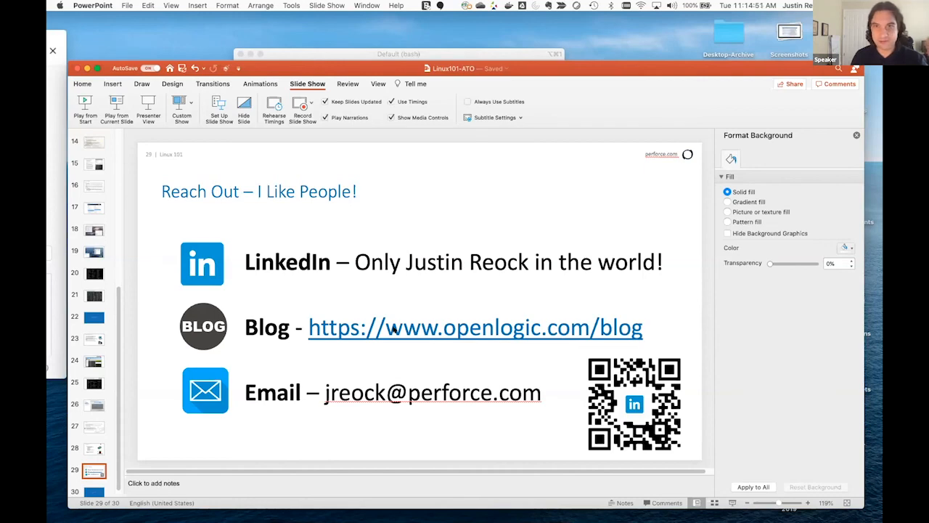
mouse_move(438, 140)
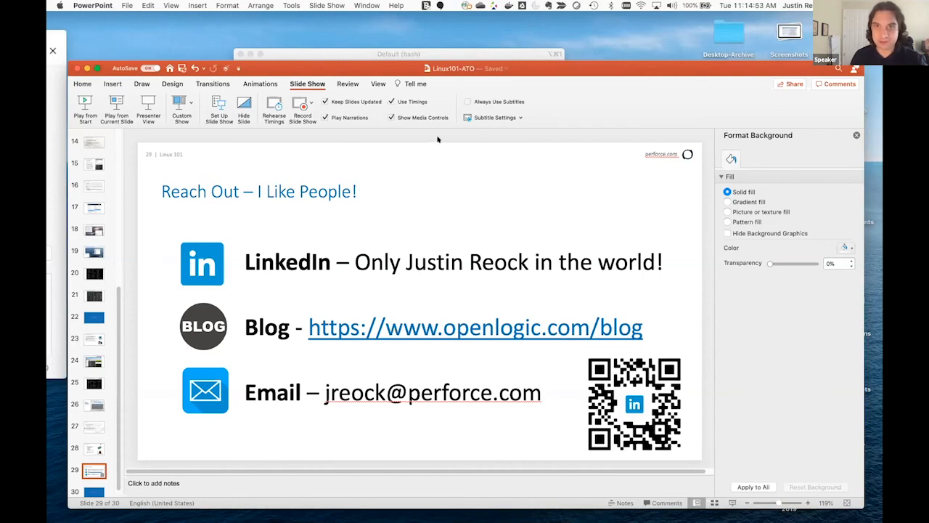